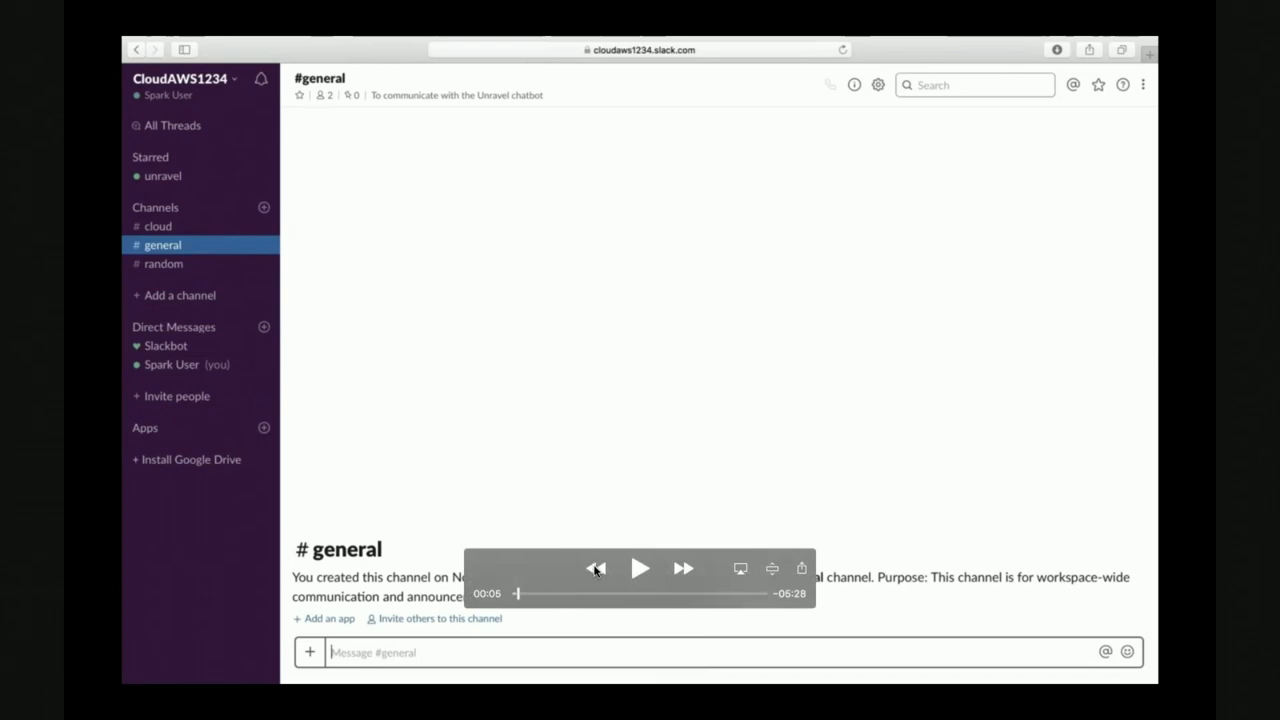
pyautogui.click(640, 568)
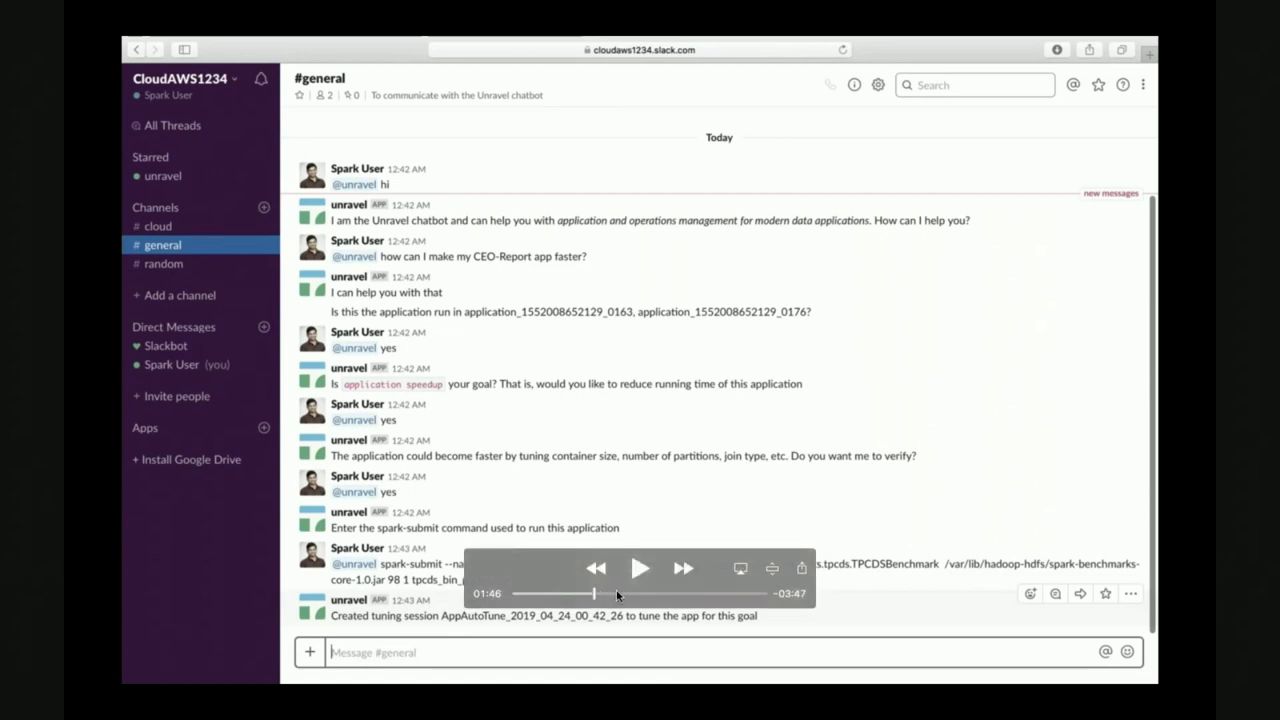
# Step: Open the AppAutoTune session in Unravel and dismiss its recommendations panel
pyautogui.click(640, 568)
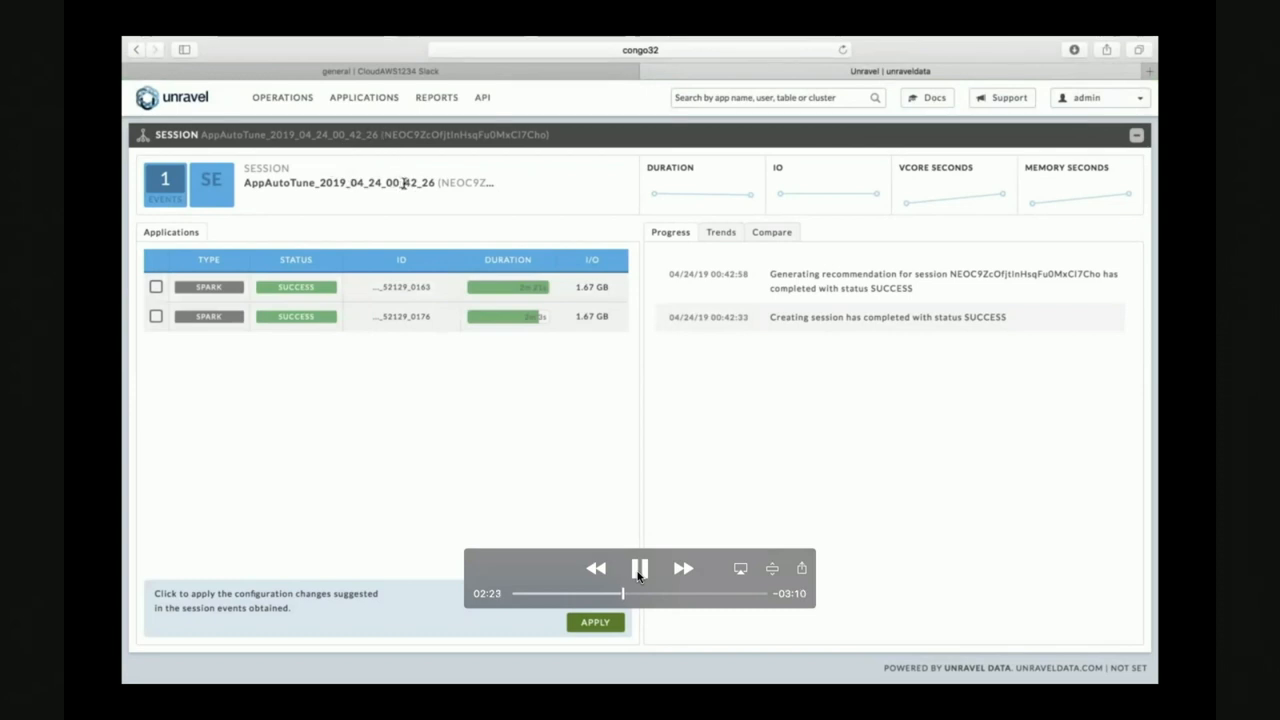
pyautogui.moveTo(400, 288)
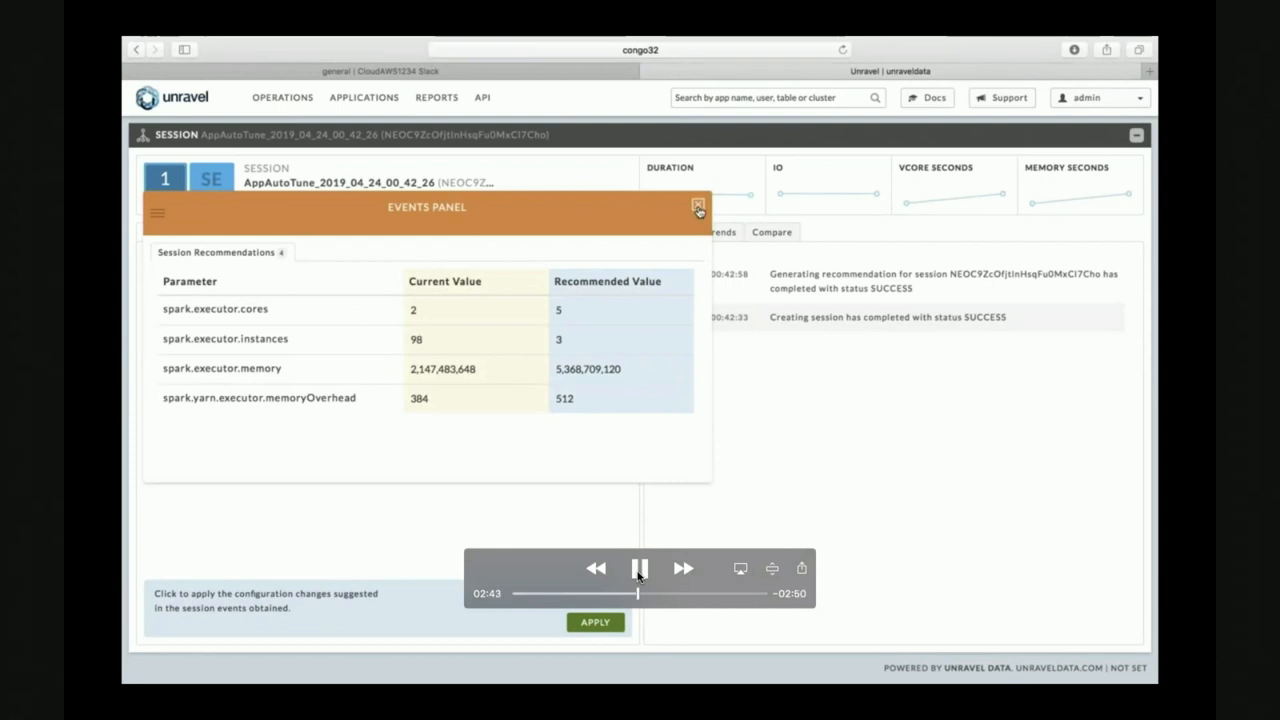
pyautogui.click(696, 204)
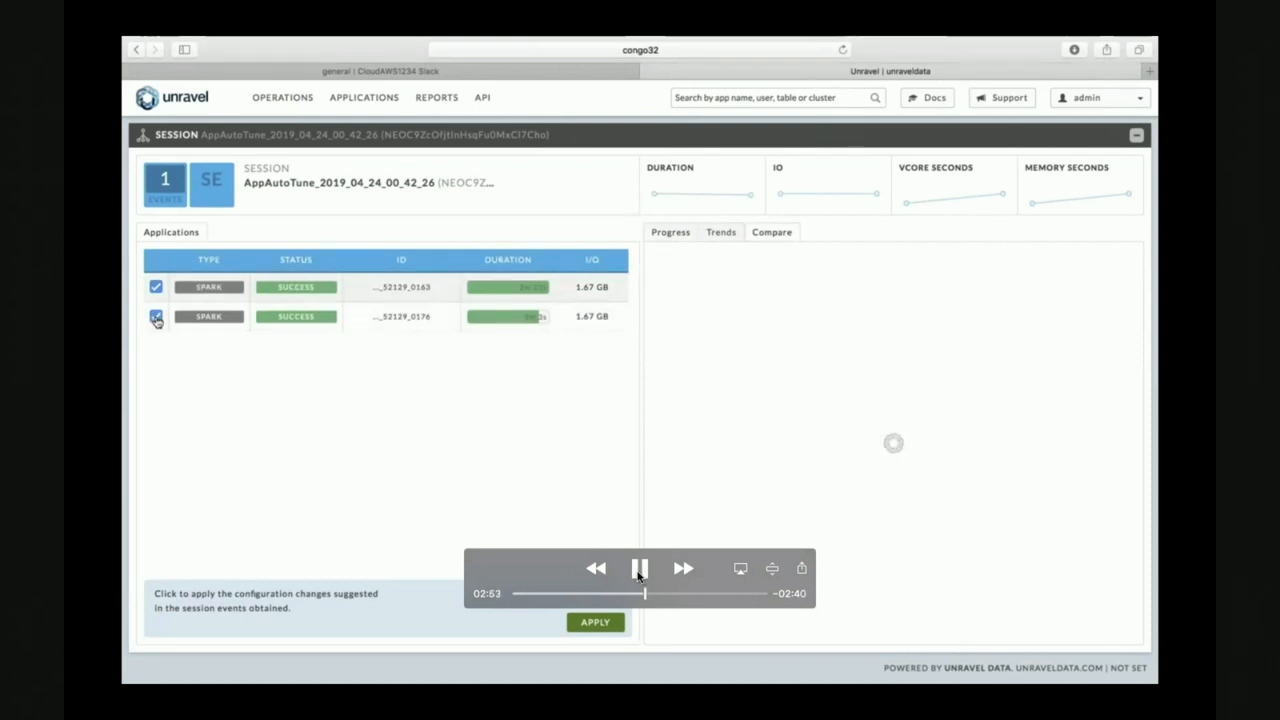
# Step: Compare both runs: duration 2m 21s vs 2m 3s, executor memory 1024m vs 2048m
pyautogui.click(154, 316)
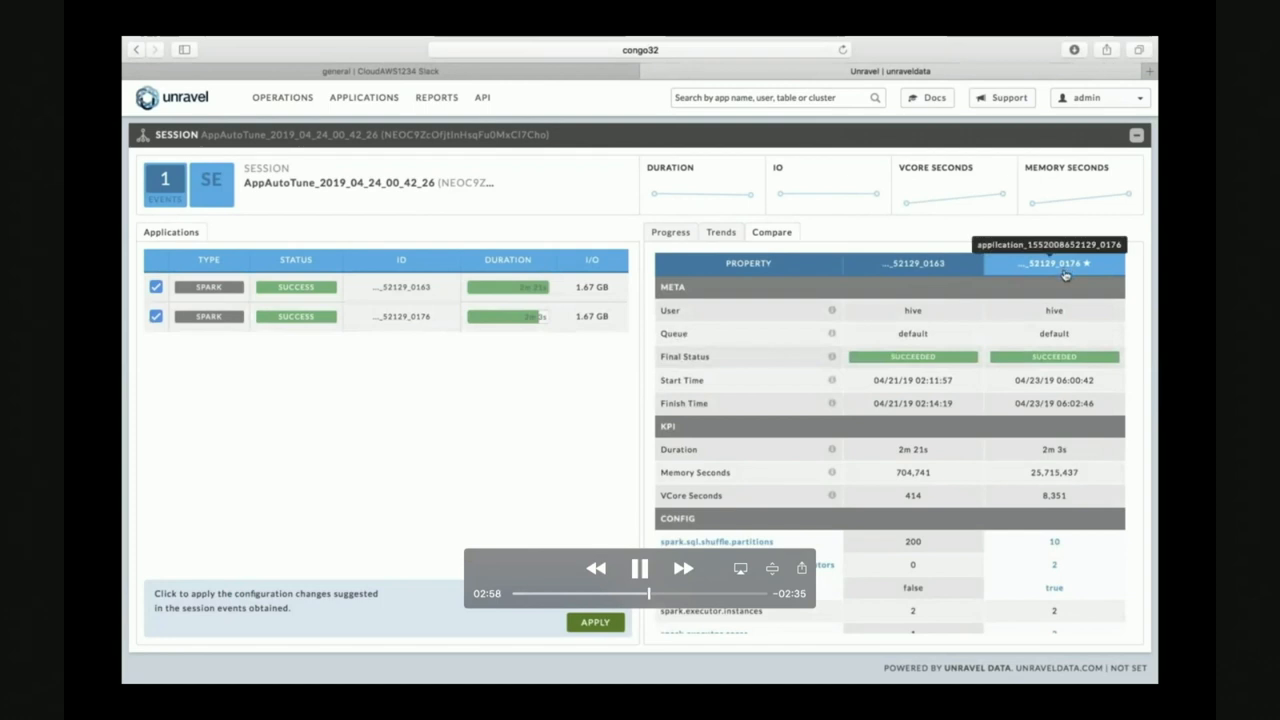
pyautogui.scroll(-3)
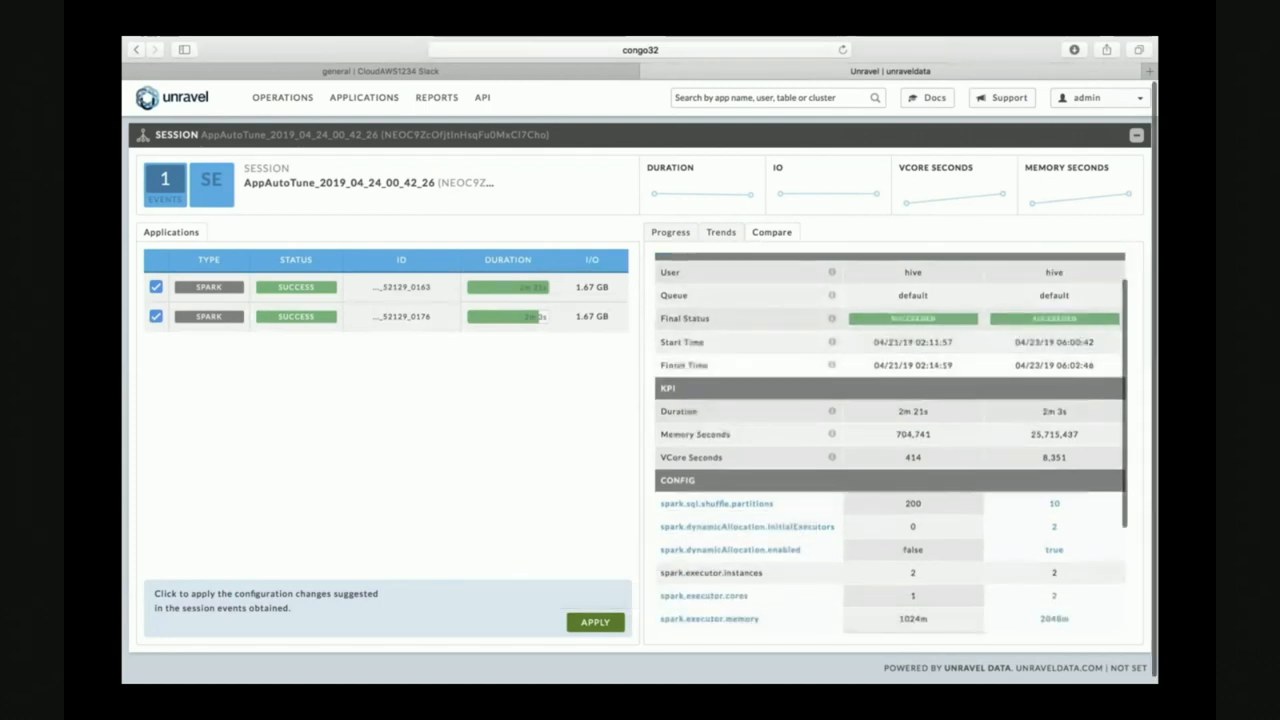
pyautogui.scroll(-3)
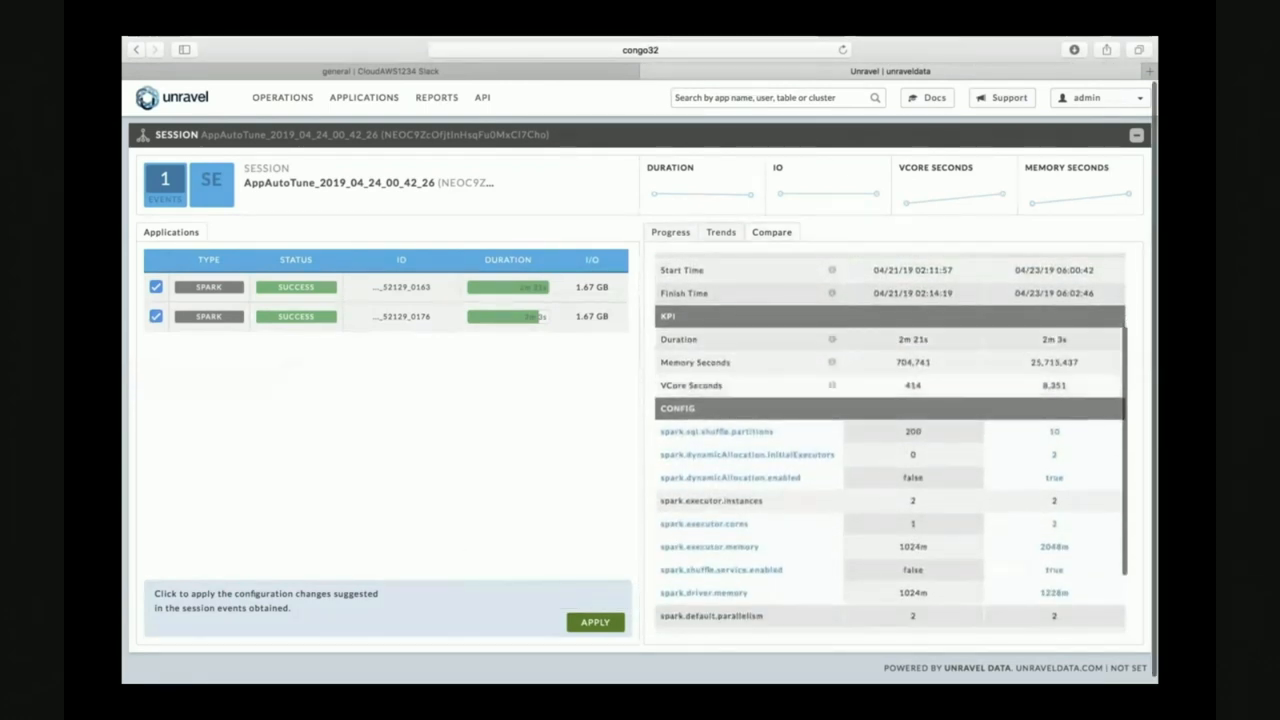
pyautogui.scroll(-3)
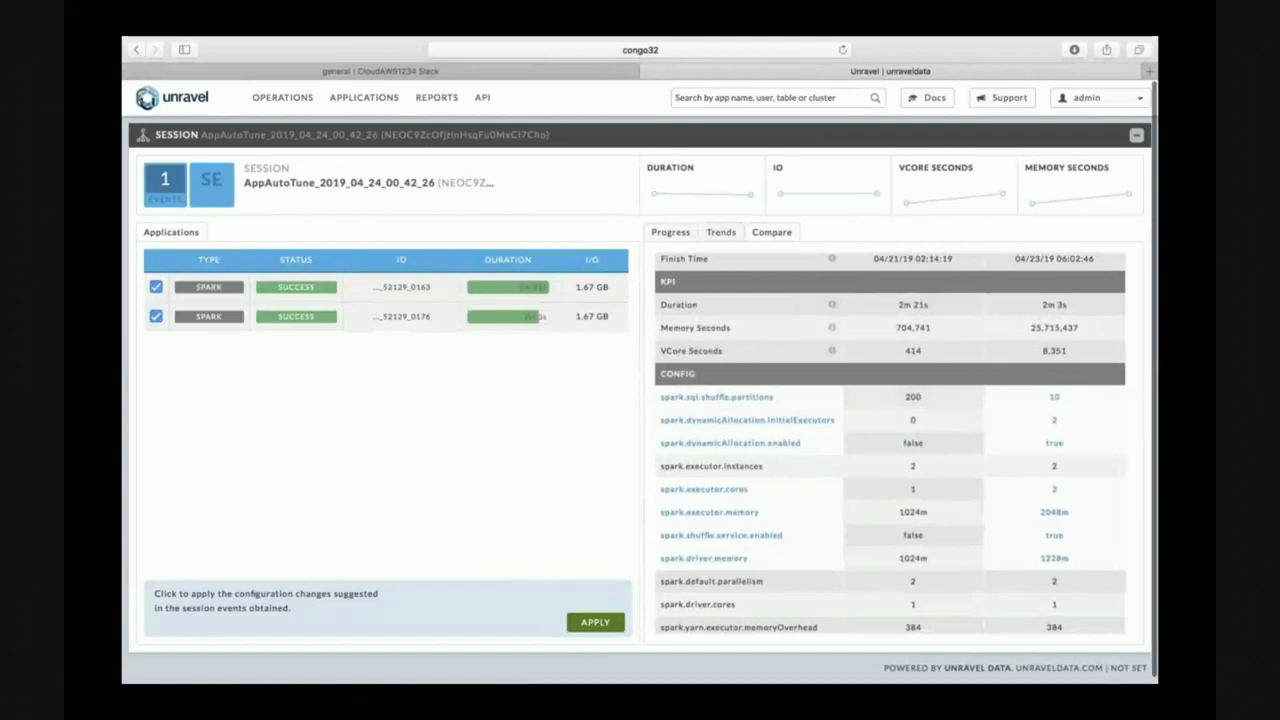
pyautogui.moveTo(1068, 448)
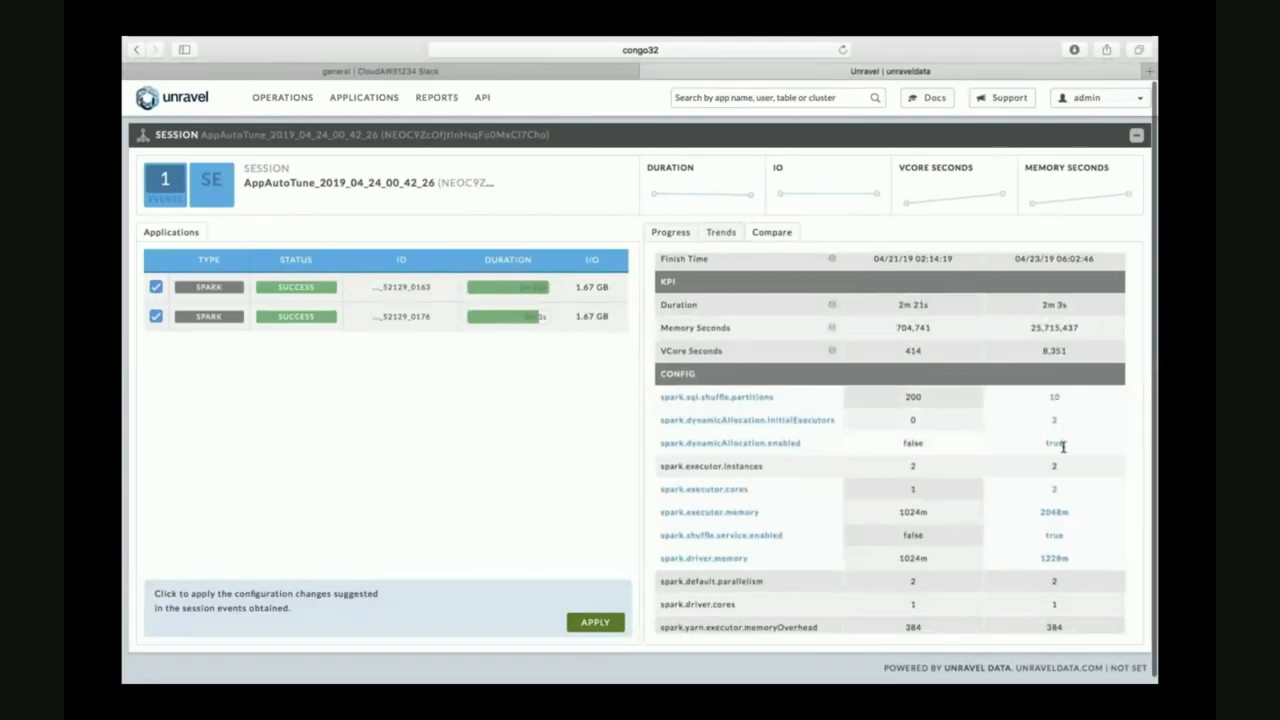
pyautogui.moveTo(1070, 512)
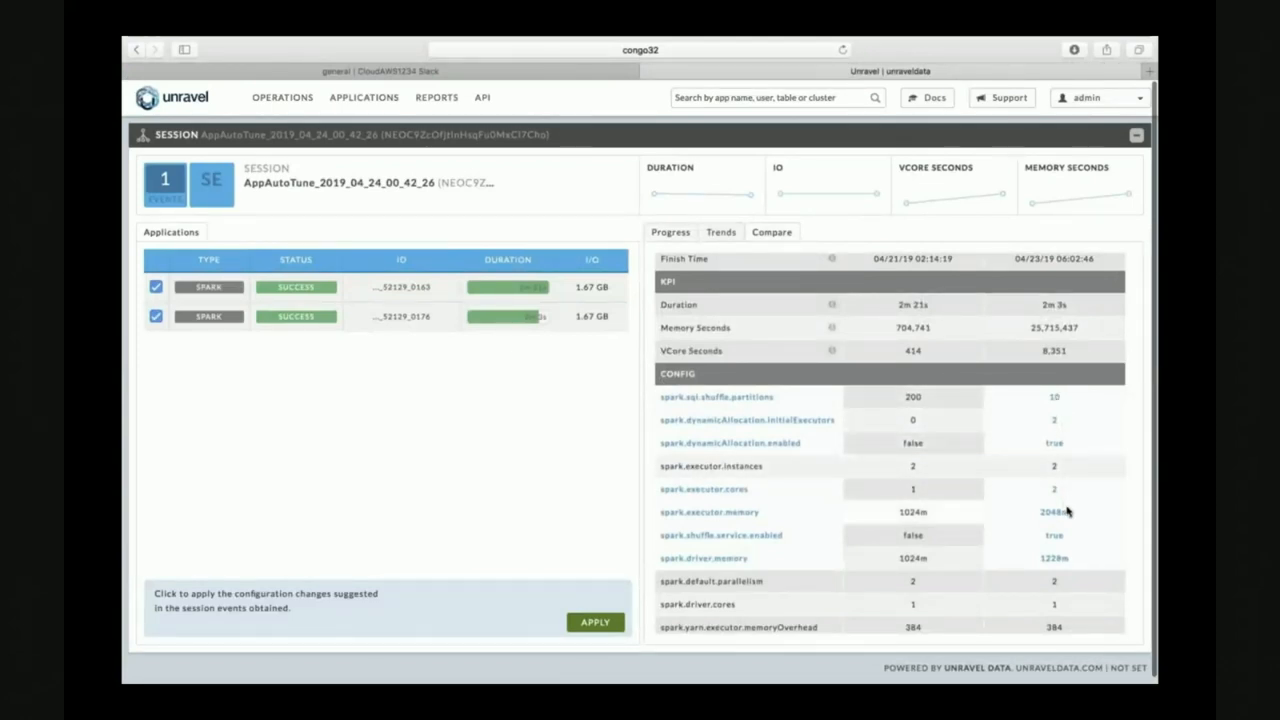
pyautogui.moveTo(1072, 558)
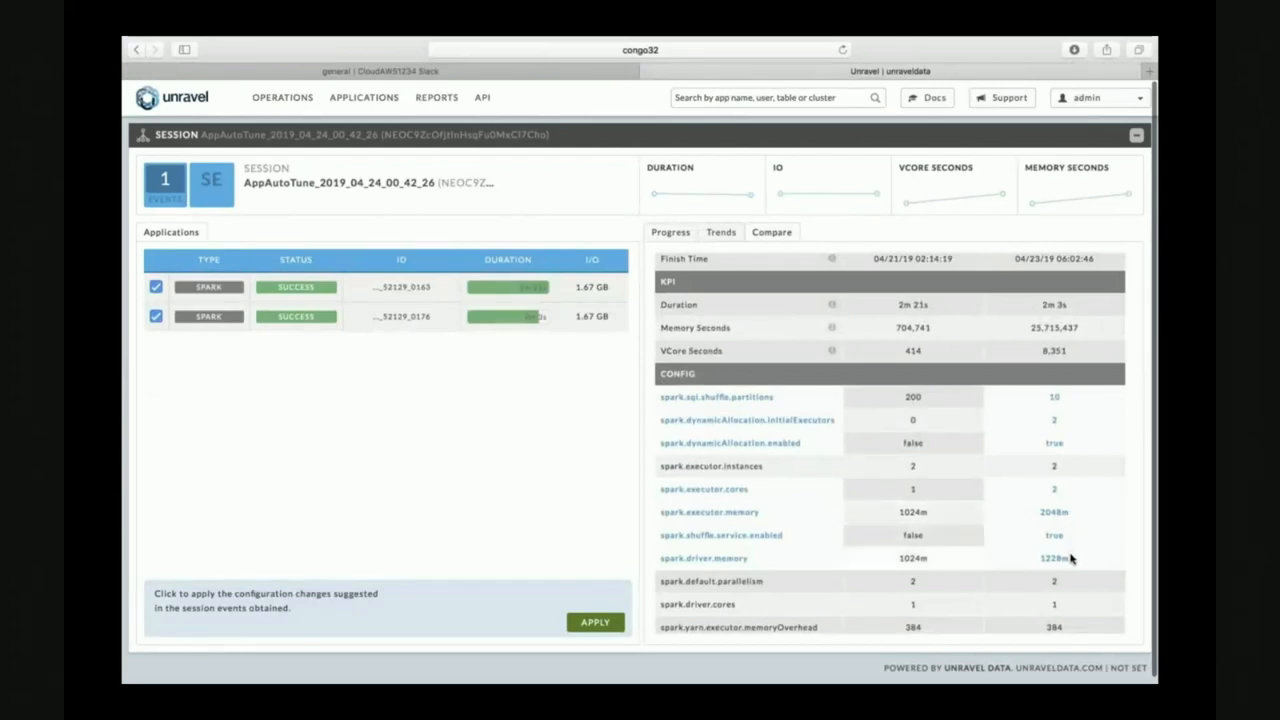
pyautogui.scroll(-3)
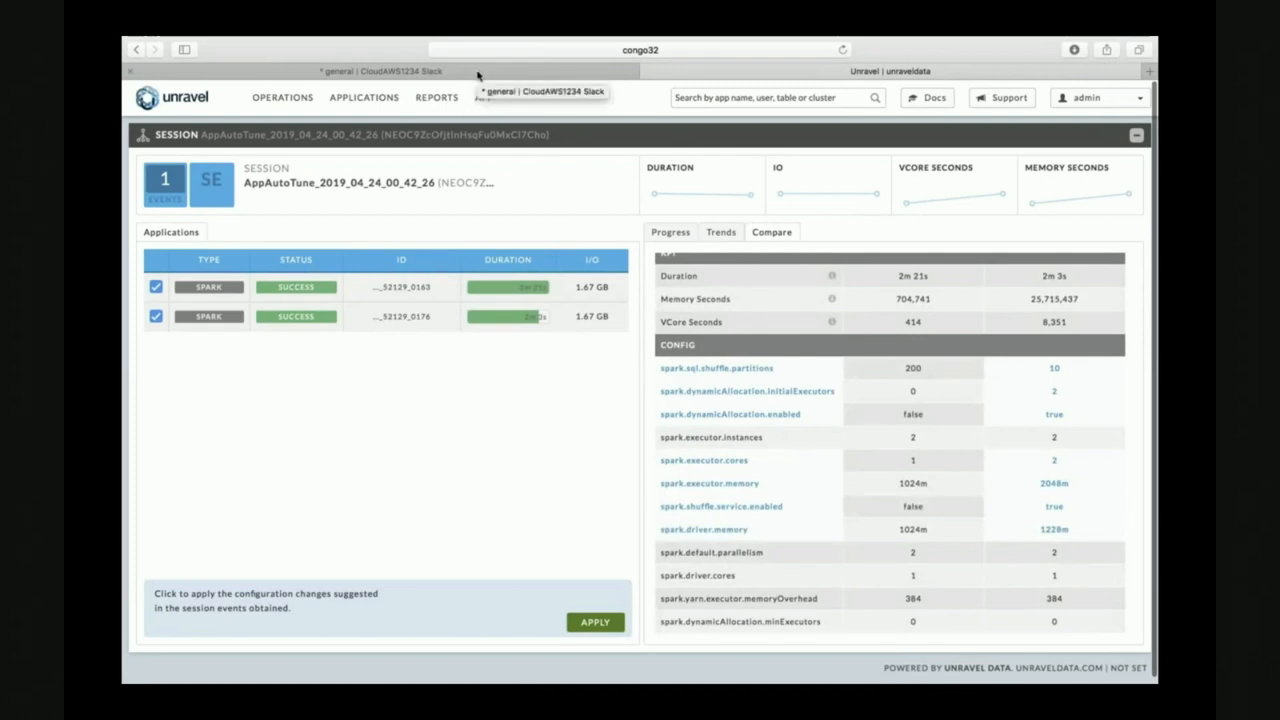
# Step: Reload the session to show the third Spark run, then return to Slack #general
pyautogui.click(400, 72)
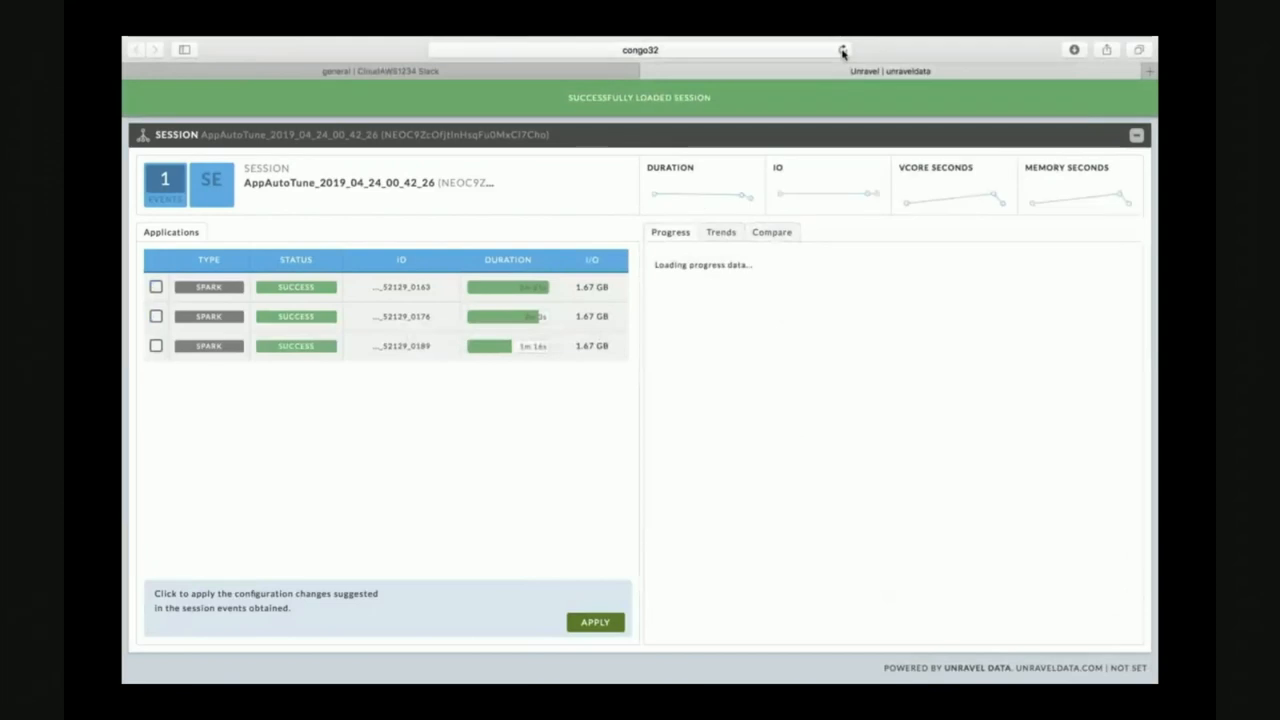
pyautogui.moveTo(568, 276)
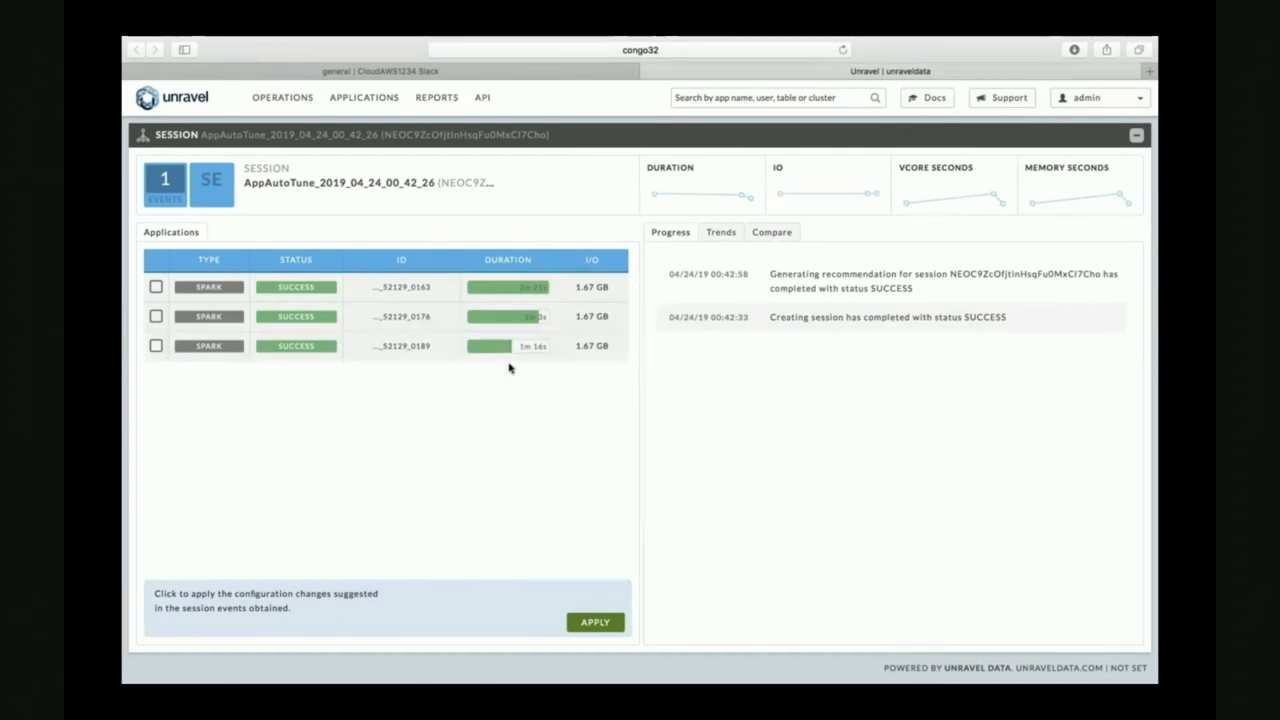
pyautogui.moveTo(492, 232)
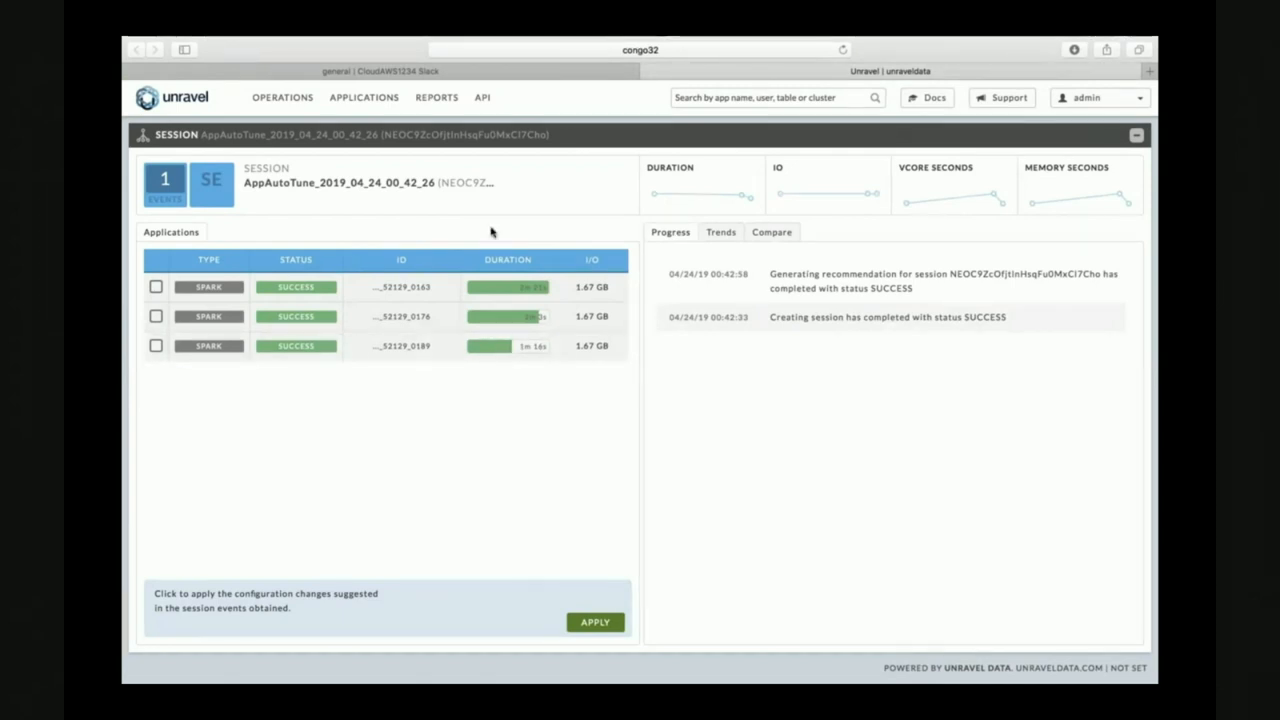
pyautogui.click(388, 72)
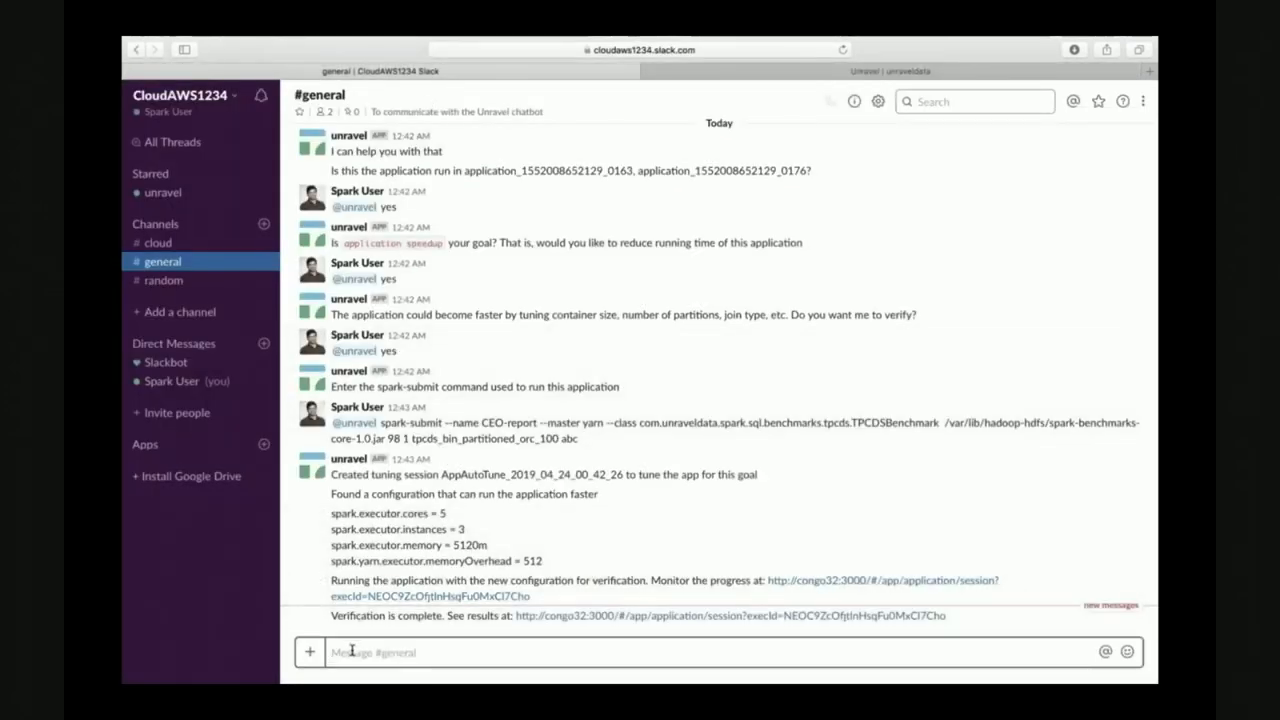
pyautogui.write('@unravel')
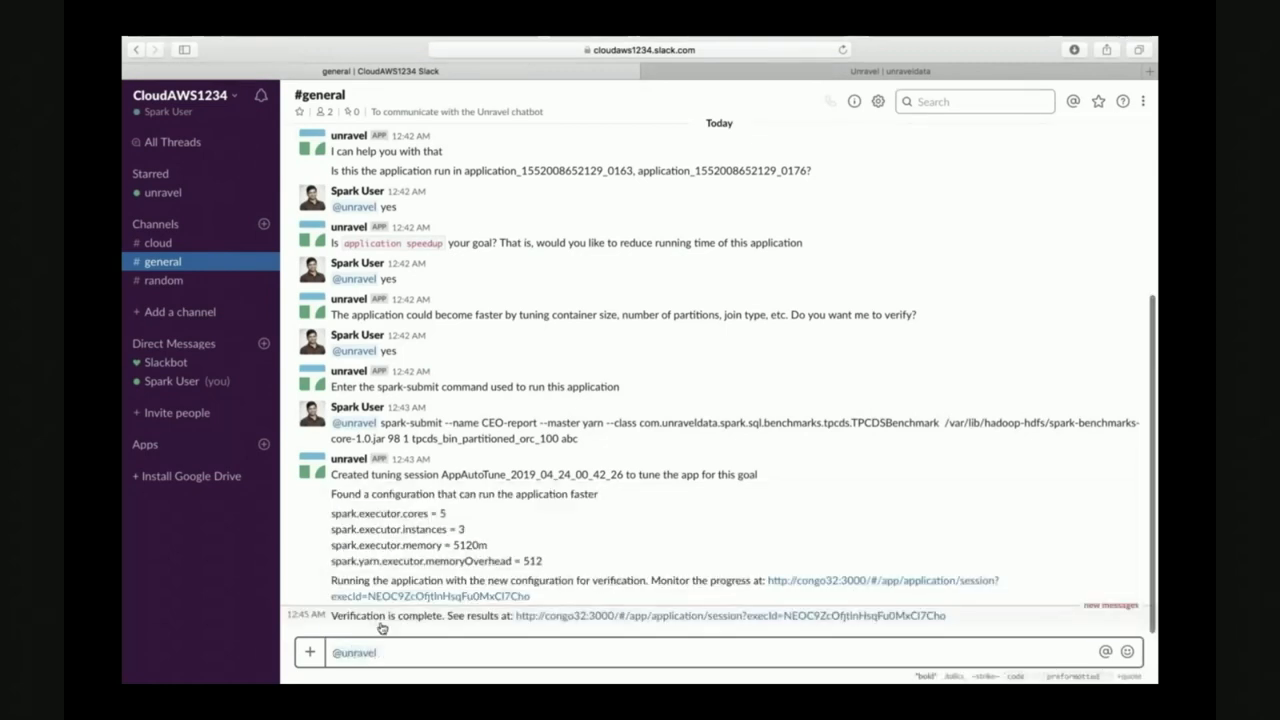
pyautogui.write('did my')
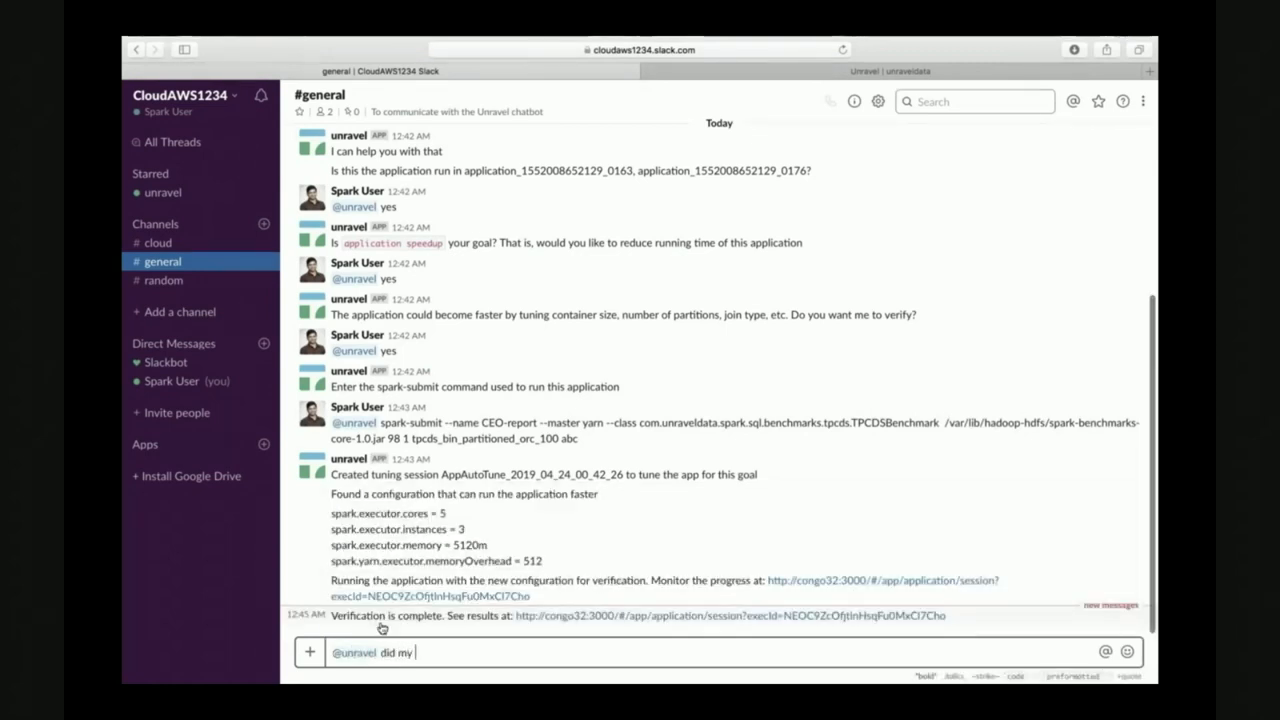
pyautogui.write('PageRank')
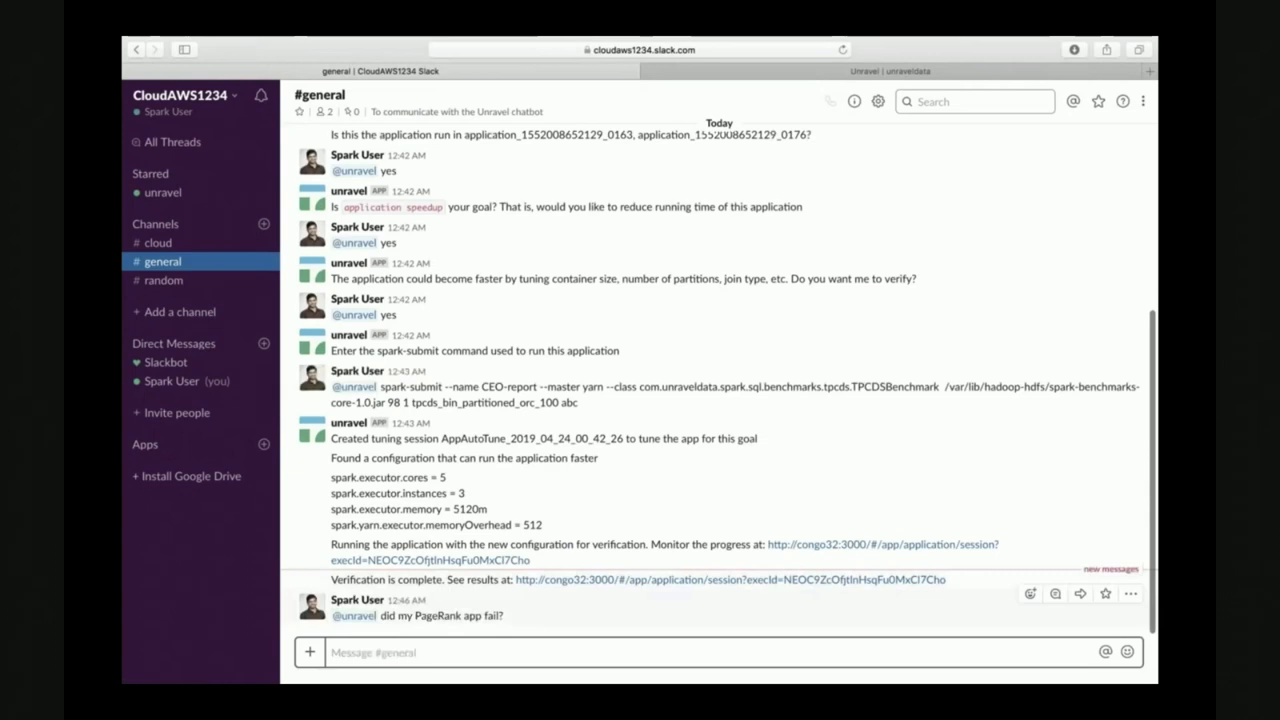
pyautogui.scroll(-3)
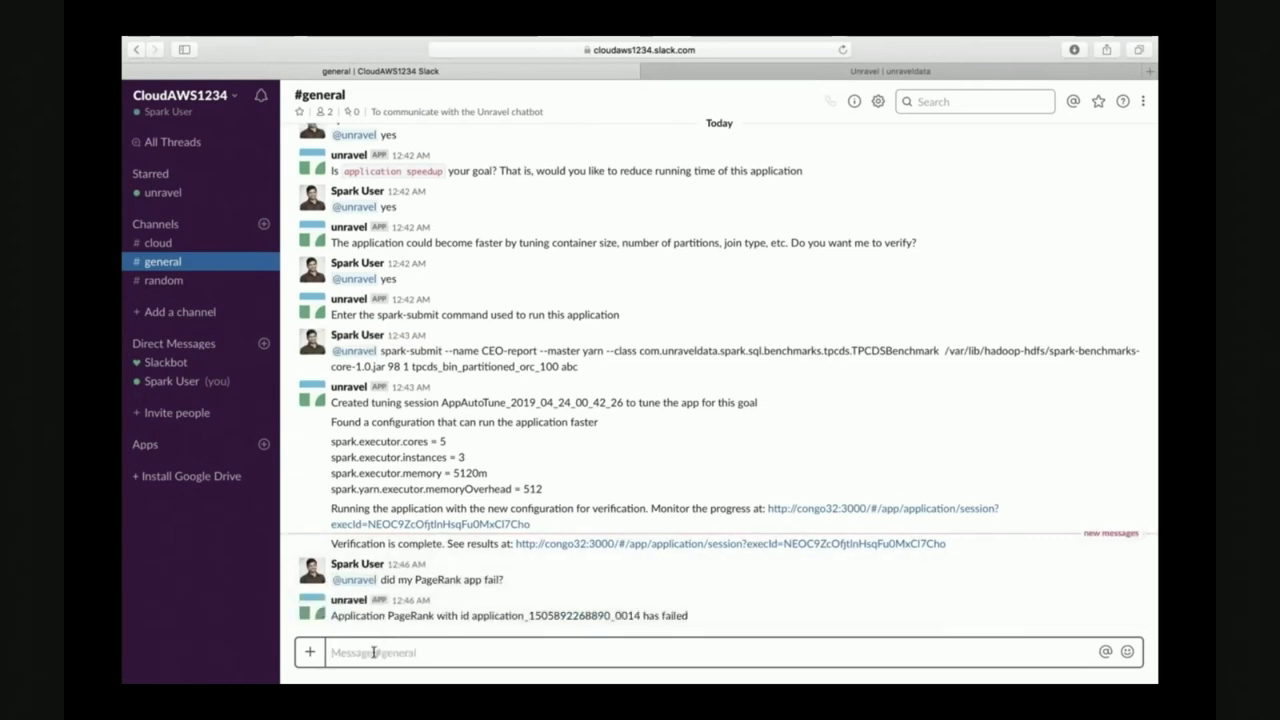
pyautogui.write('@unravel')
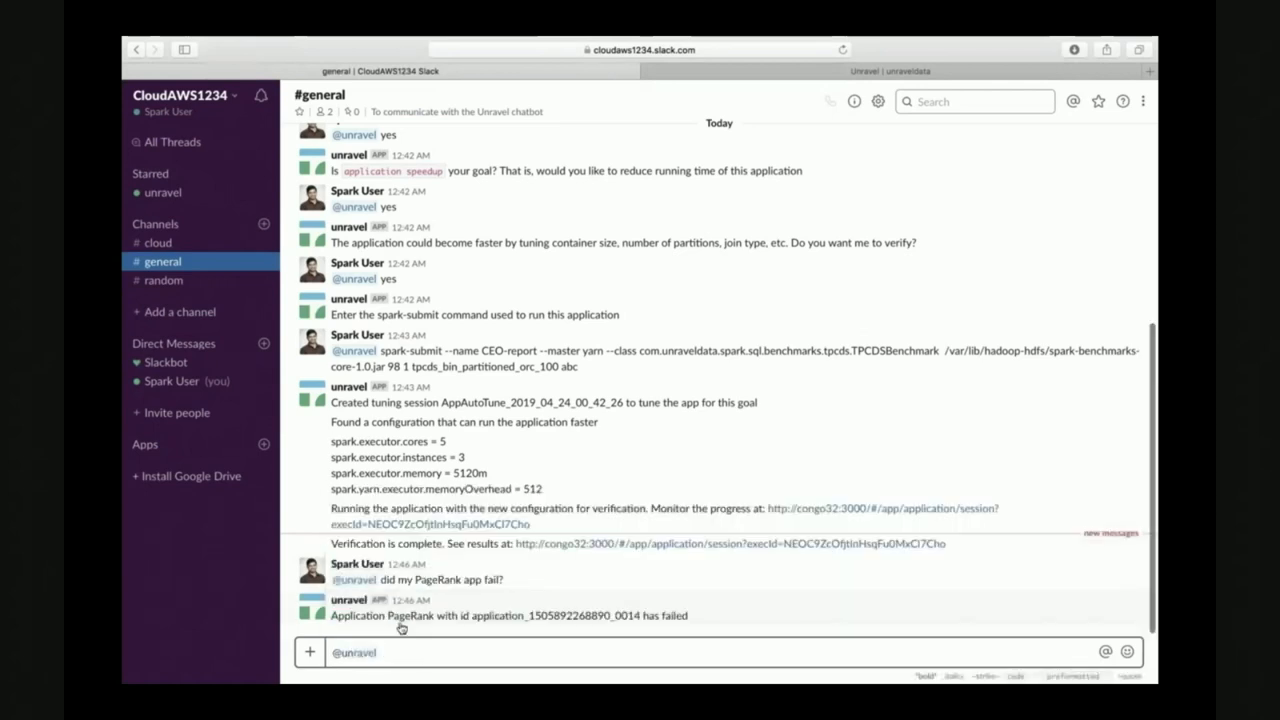
pyautogui.write('fetch errors for')
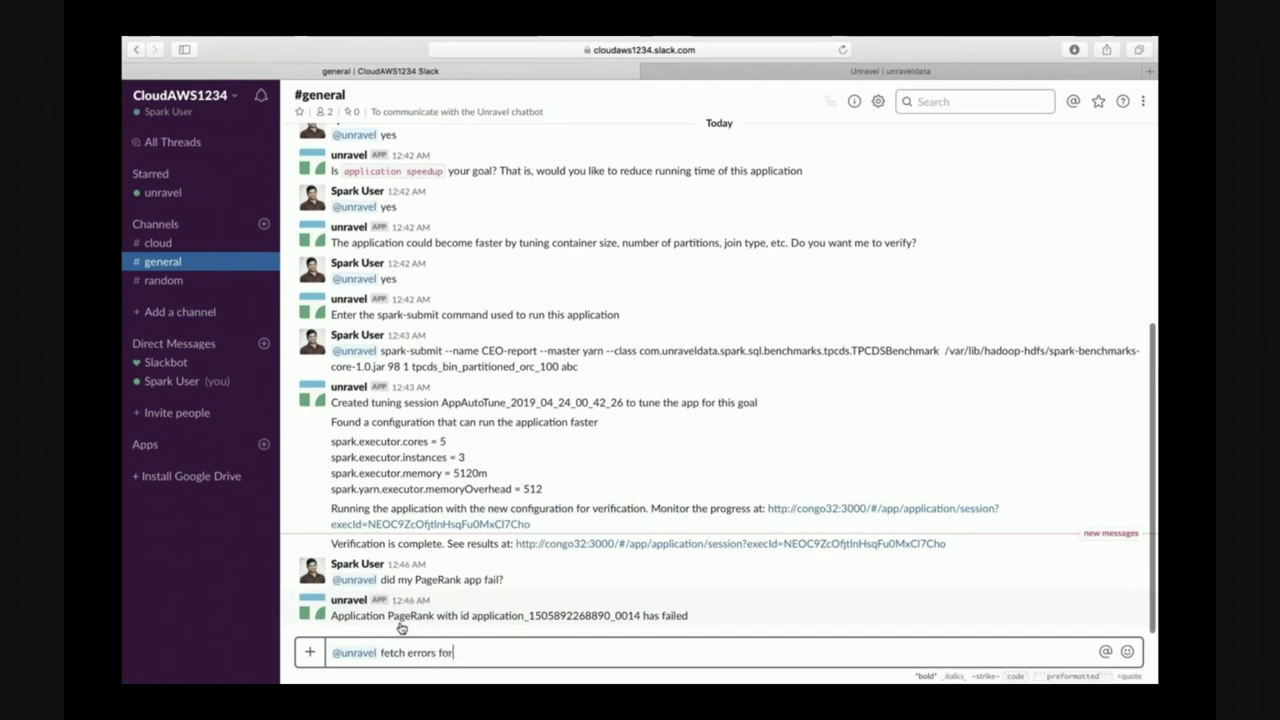
pyautogui.doubleClick(584, 616)
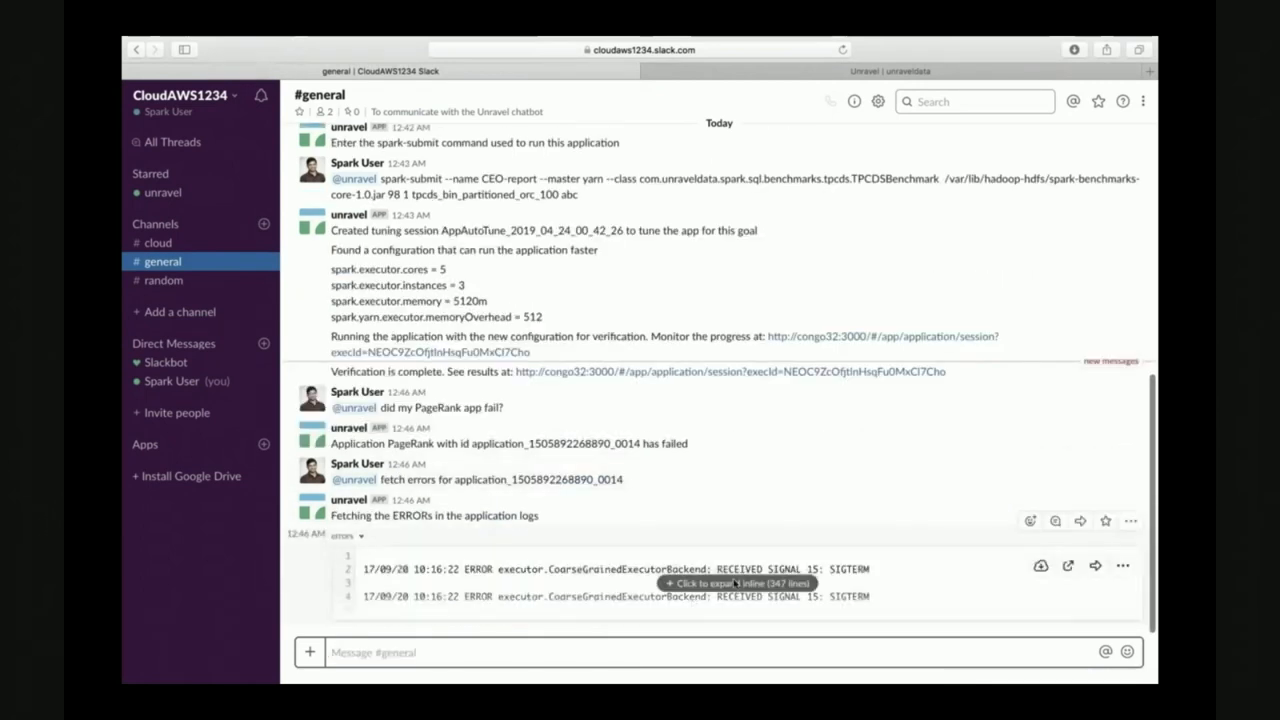
# Step: Expand the error snippet and view the complete error log on its own page
pyautogui.click(736, 582)
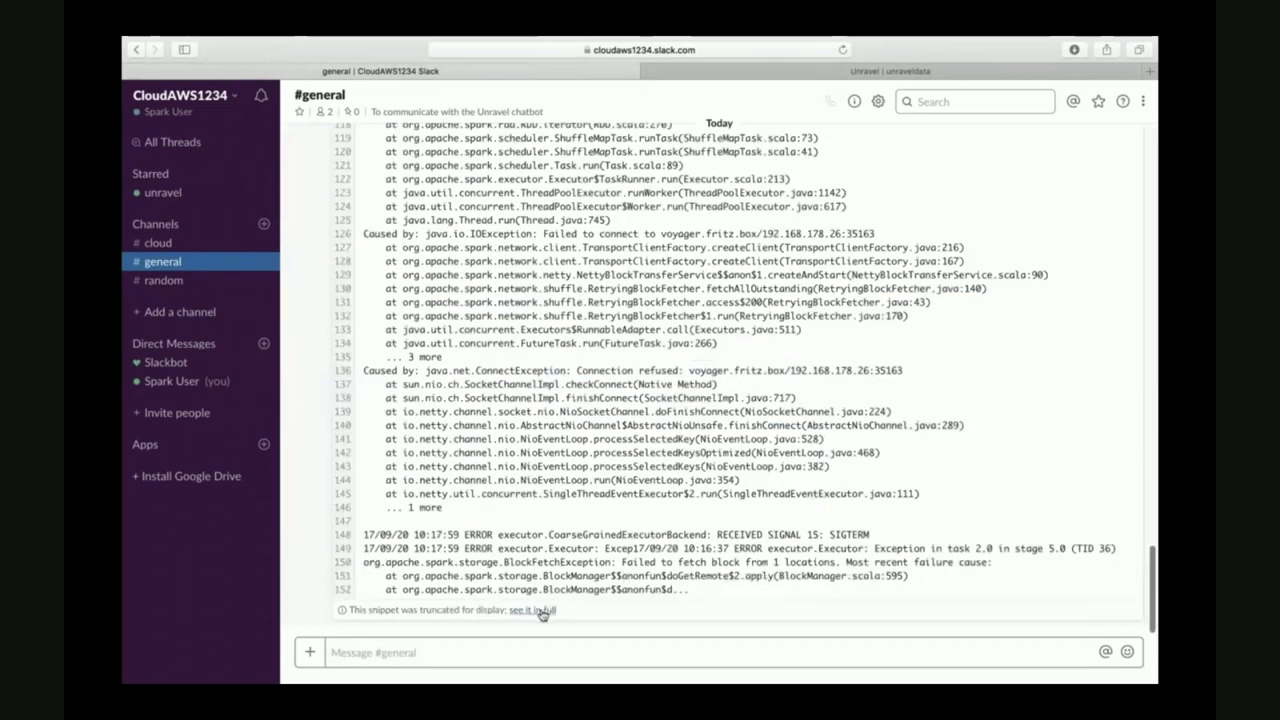
pyautogui.click(532, 612)
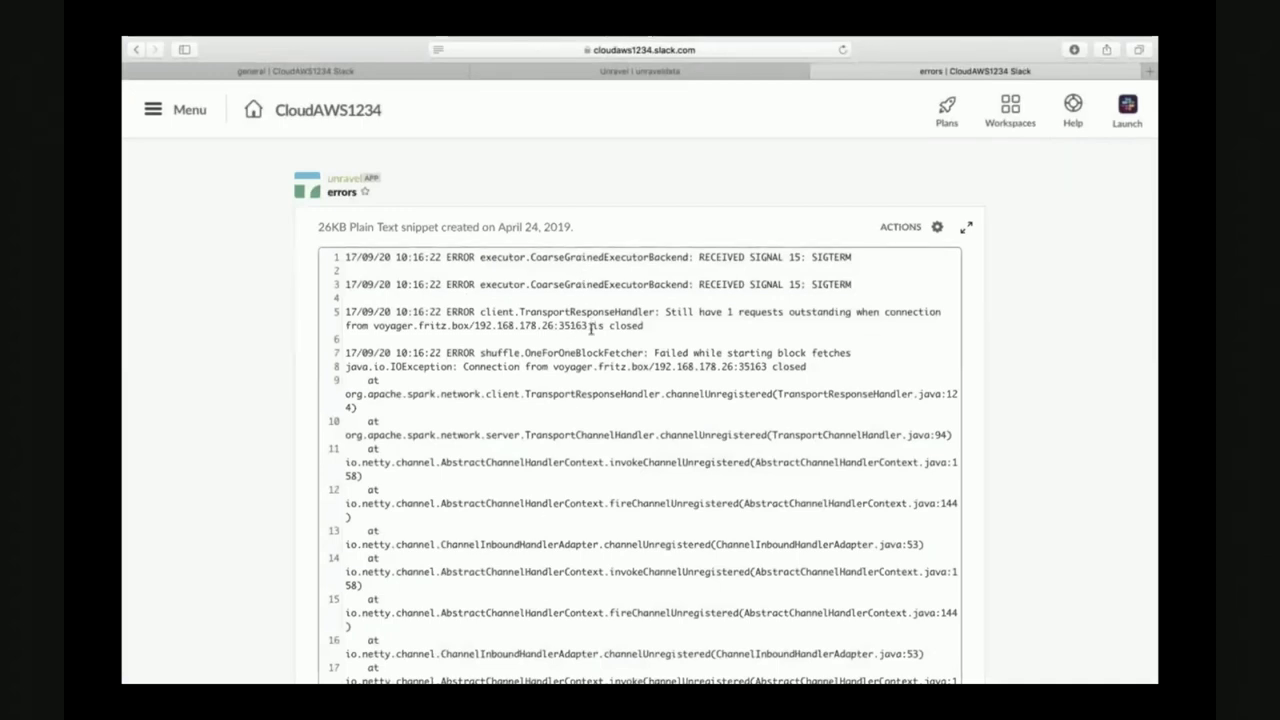
pyautogui.scroll(-3)
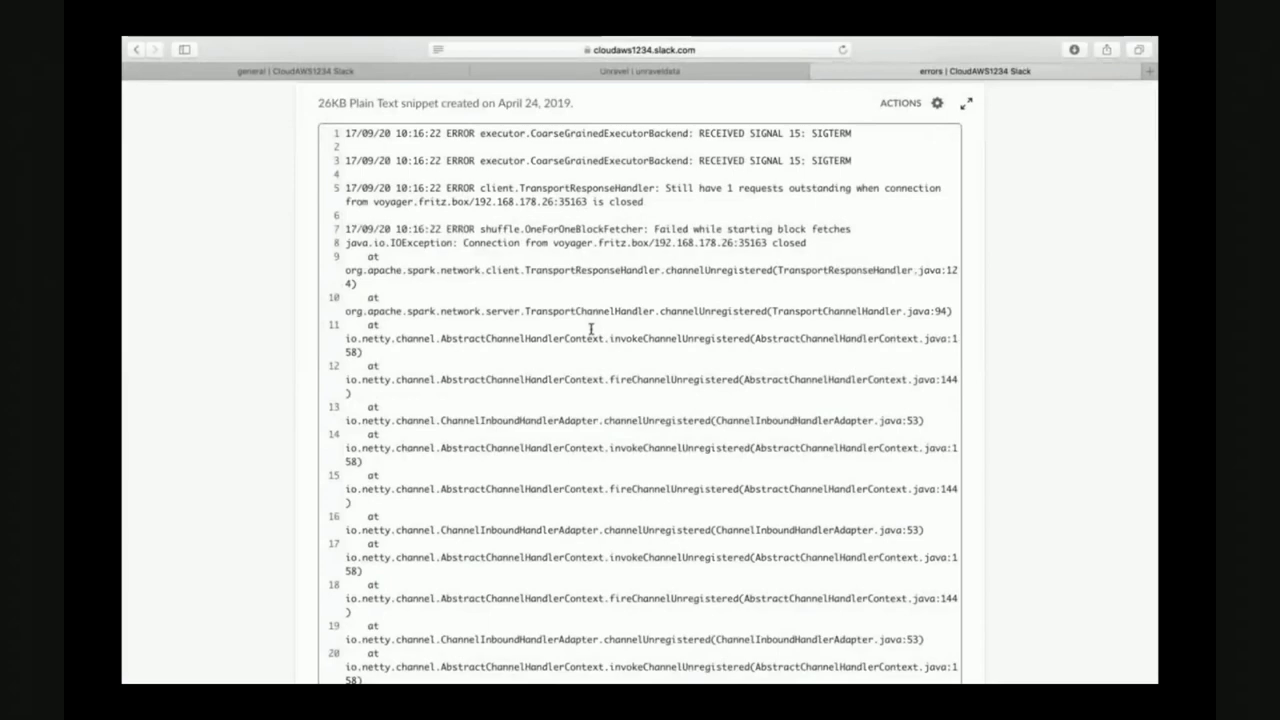
pyautogui.scroll(-3)
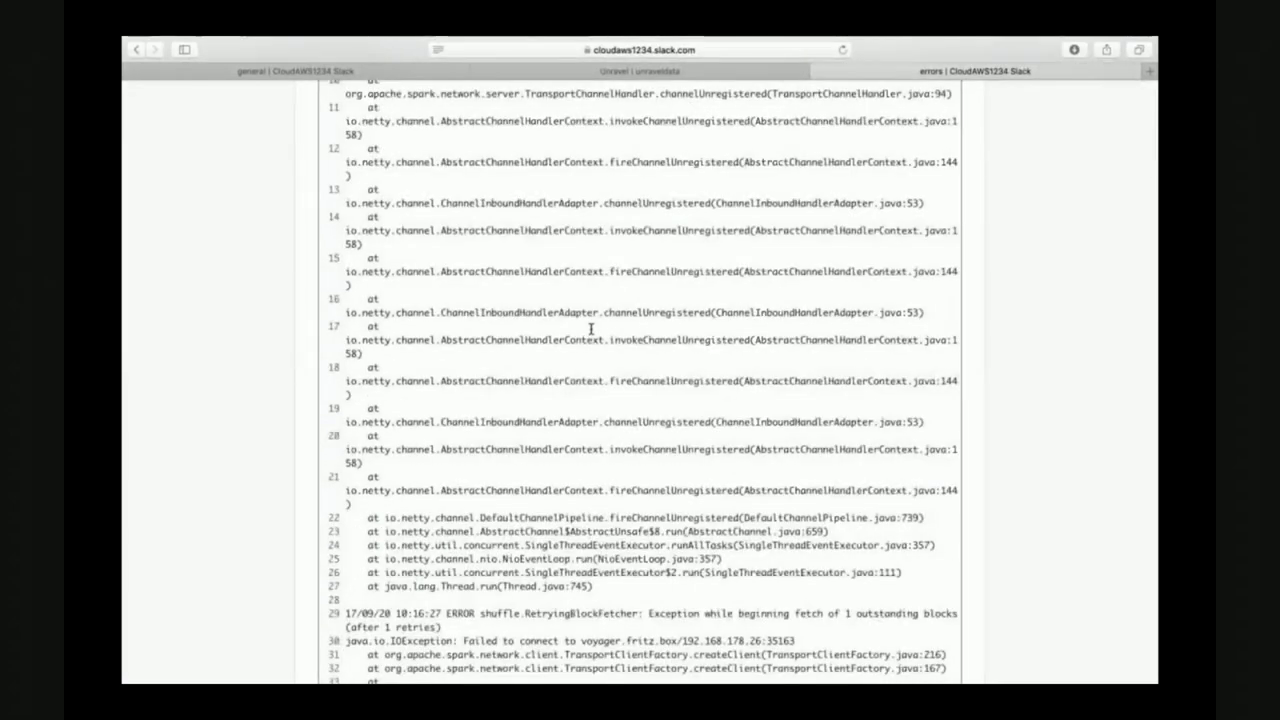
pyautogui.scroll(-3)
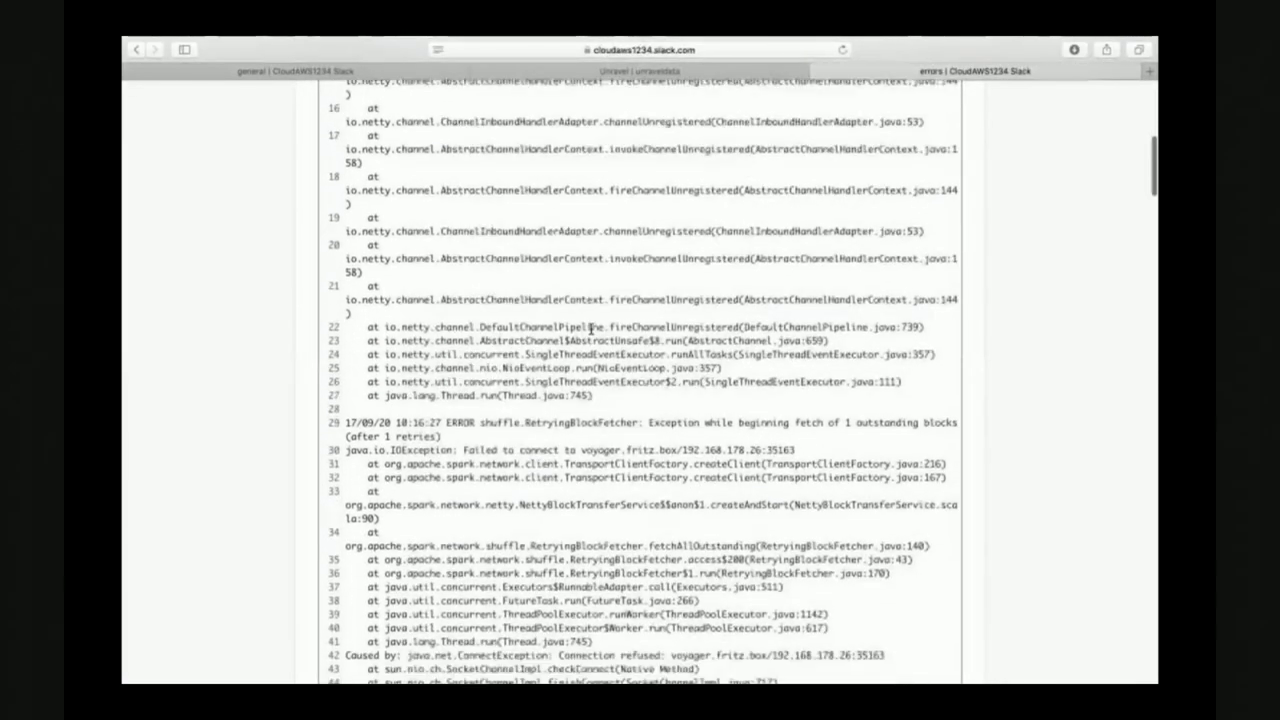
pyautogui.scroll(-3)
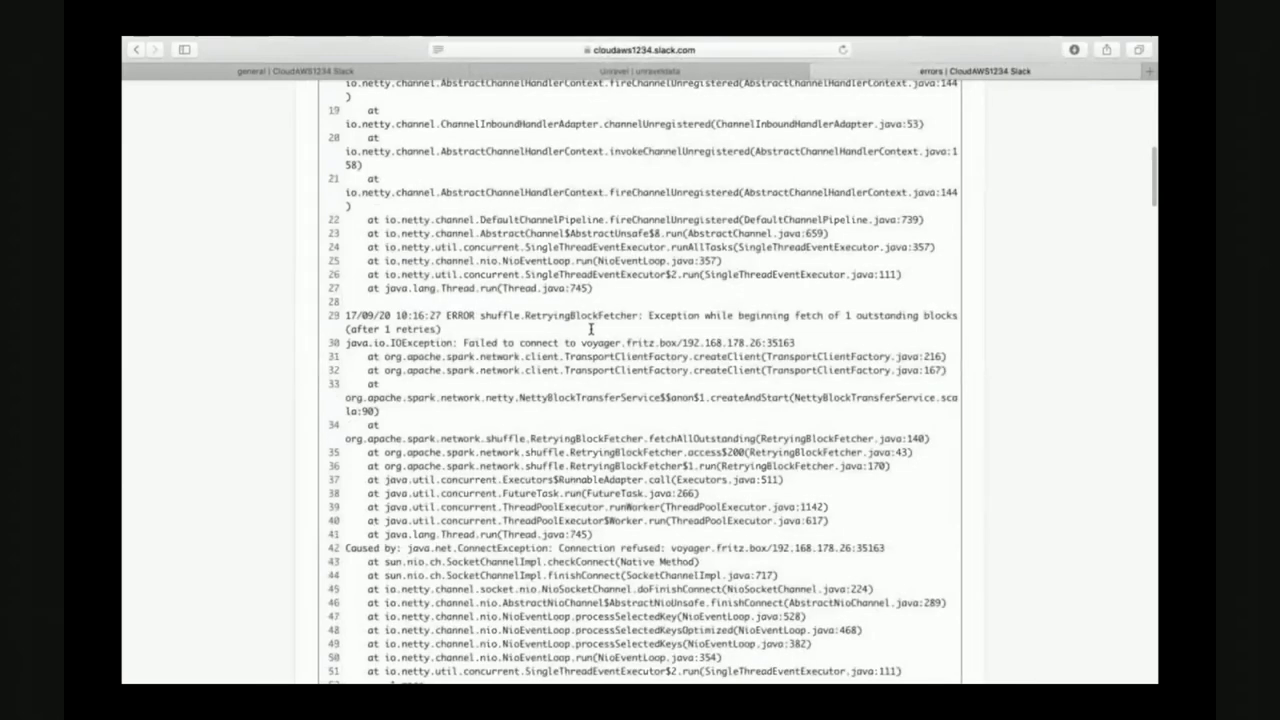
# Step: Review the connection-refused and heap-space errors through the rest of the log
pyautogui.scroll(-3)
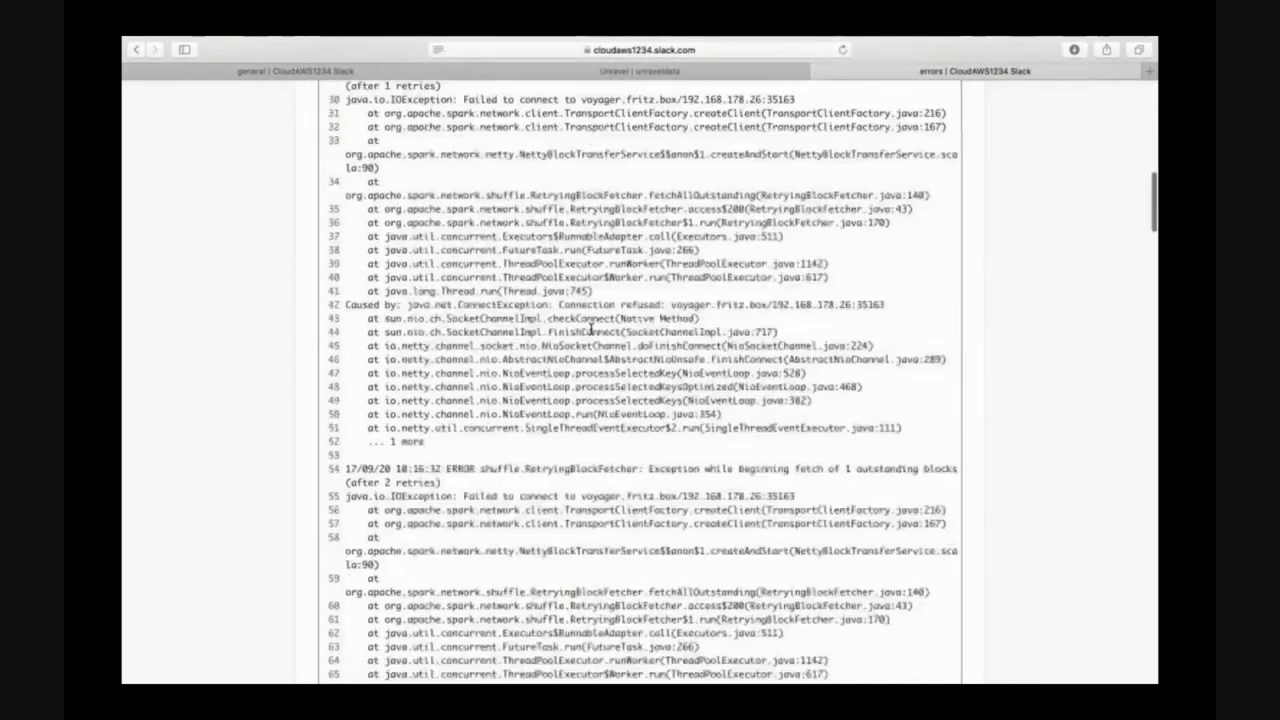
pyautogui.scroll(-3)
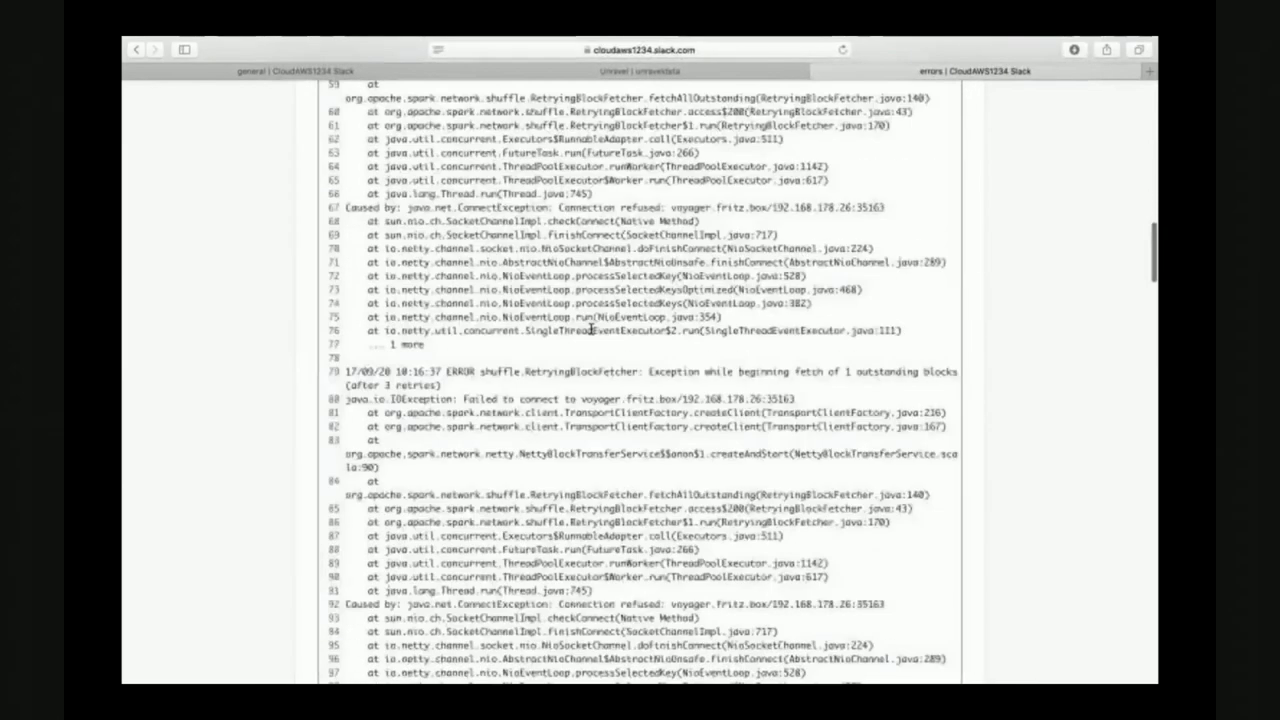
pyautogui.scroll(-3)
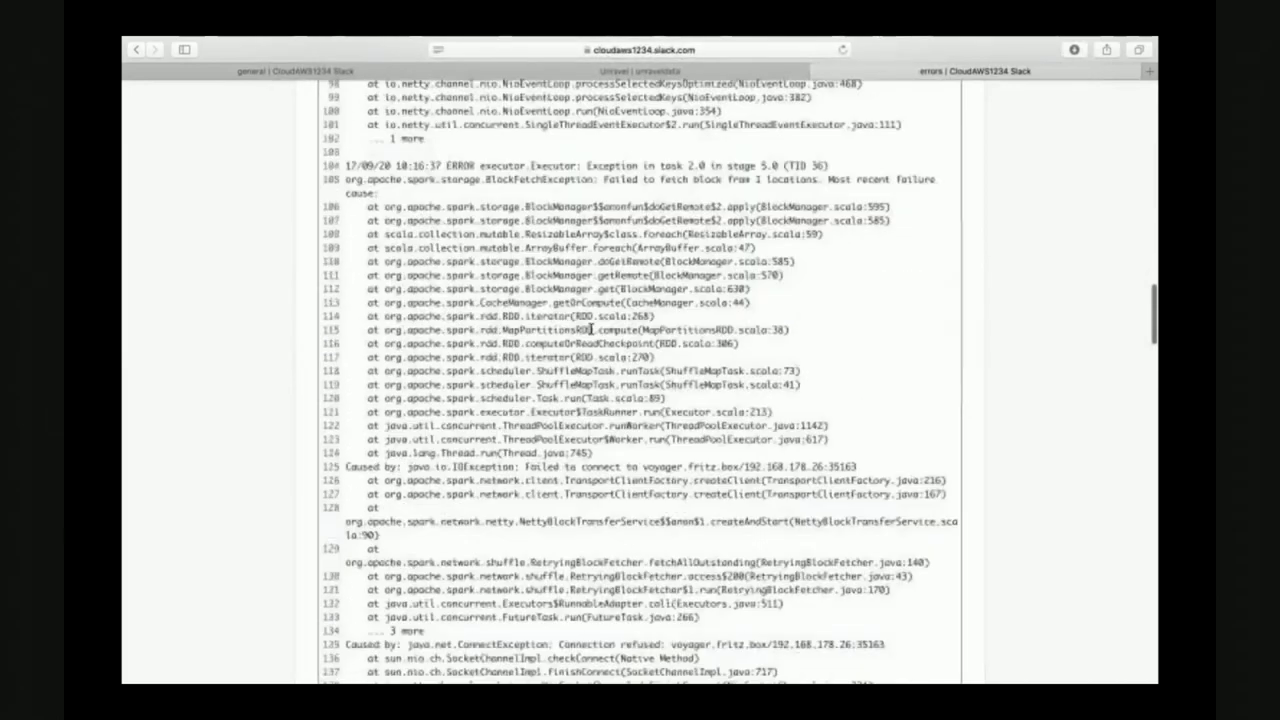
pyautogui.scroll(-3)
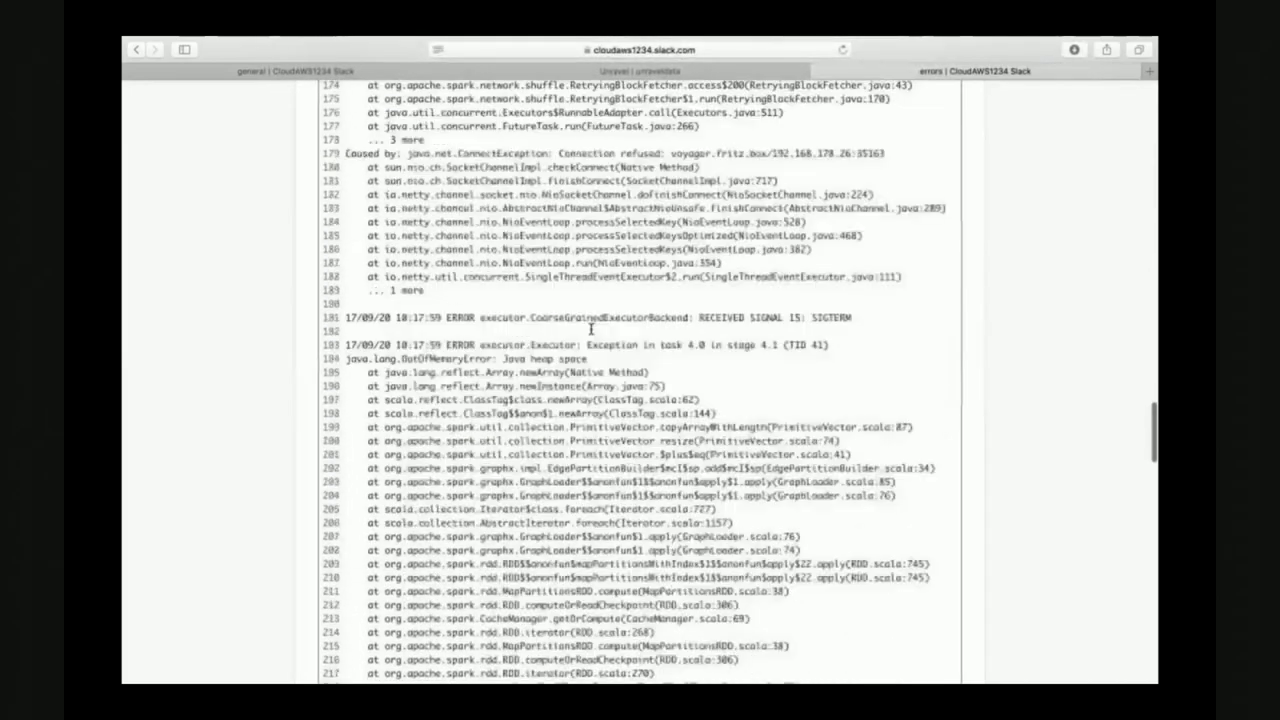
pyautogui.scroll(-3)
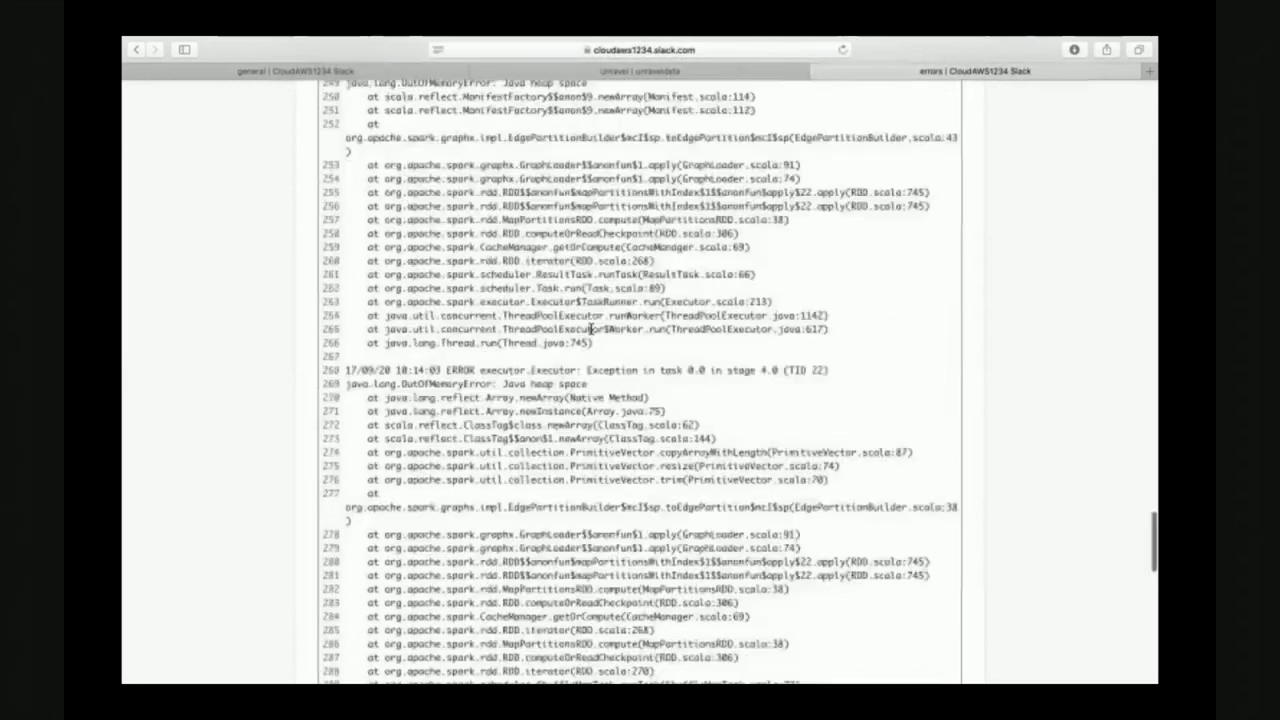
pyautogui.scroll(-3)
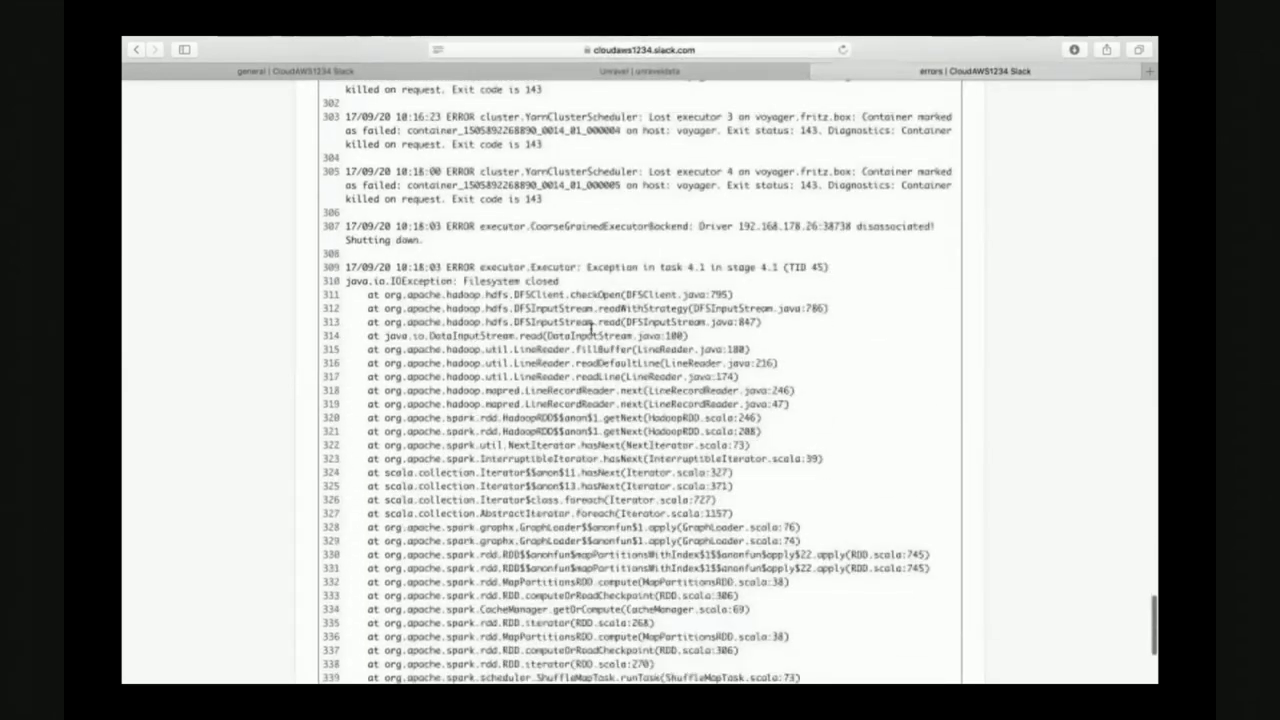
pyautogui.scroll(-3)
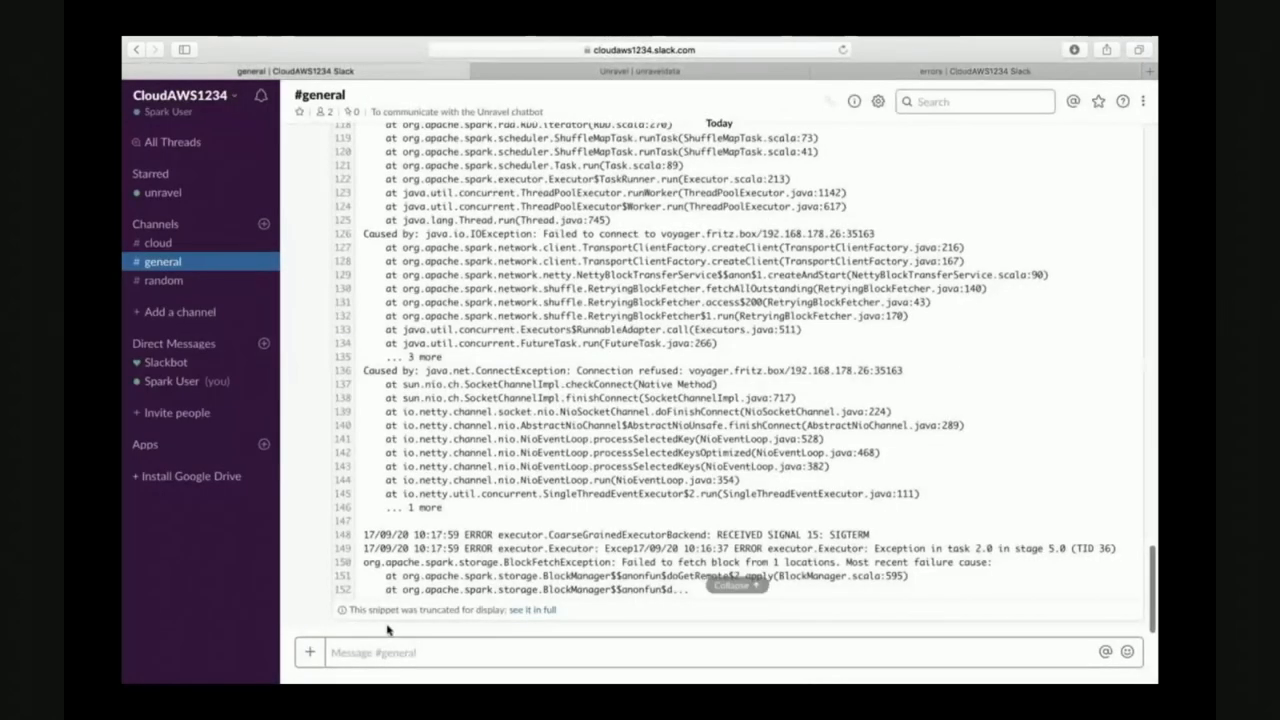
pyautogui.click(370, 652)
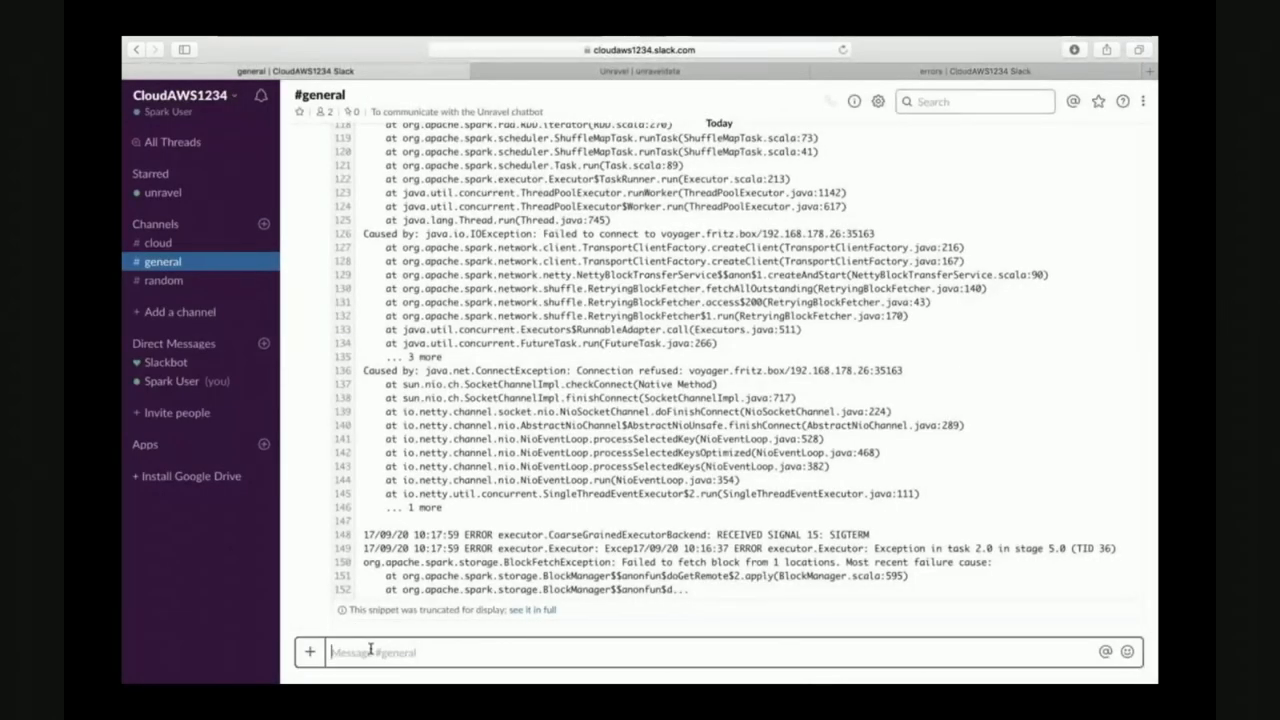
pyautogui.write('@unravel fetch errors for application_1505892268890_0014')
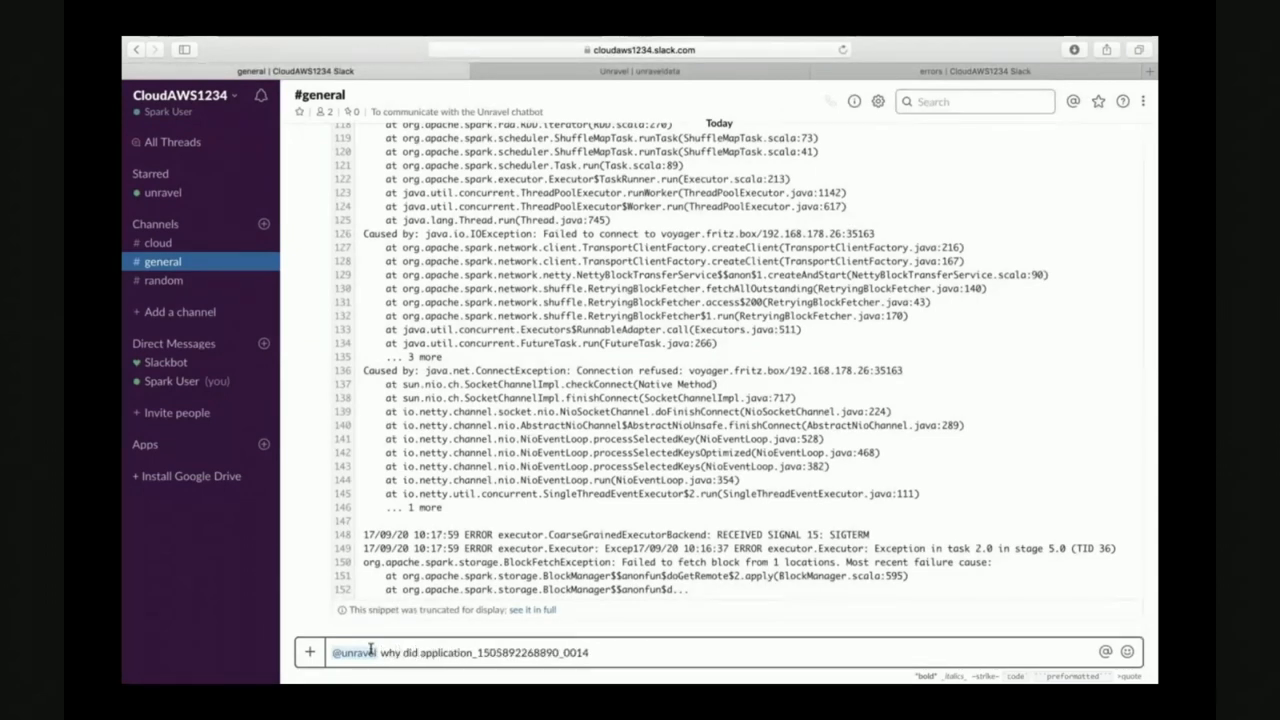
pyautogui.write('fai')
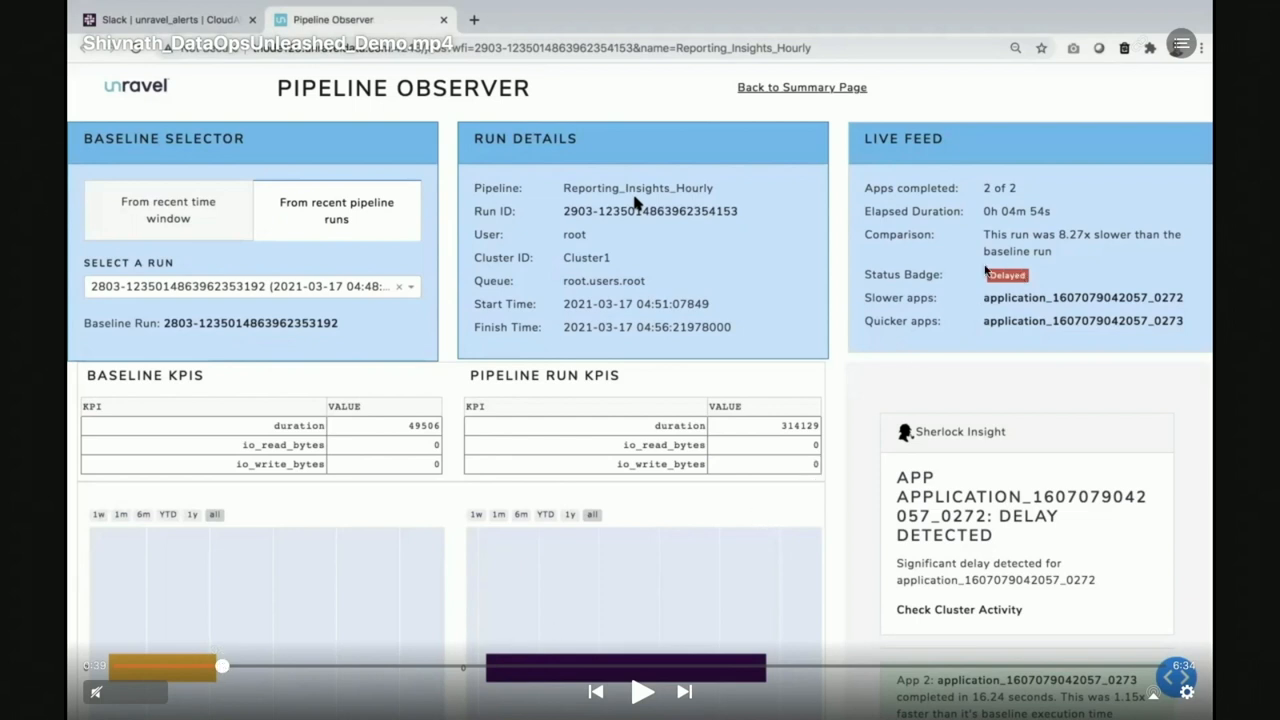
pyautogui.moveTo(1024, 298)
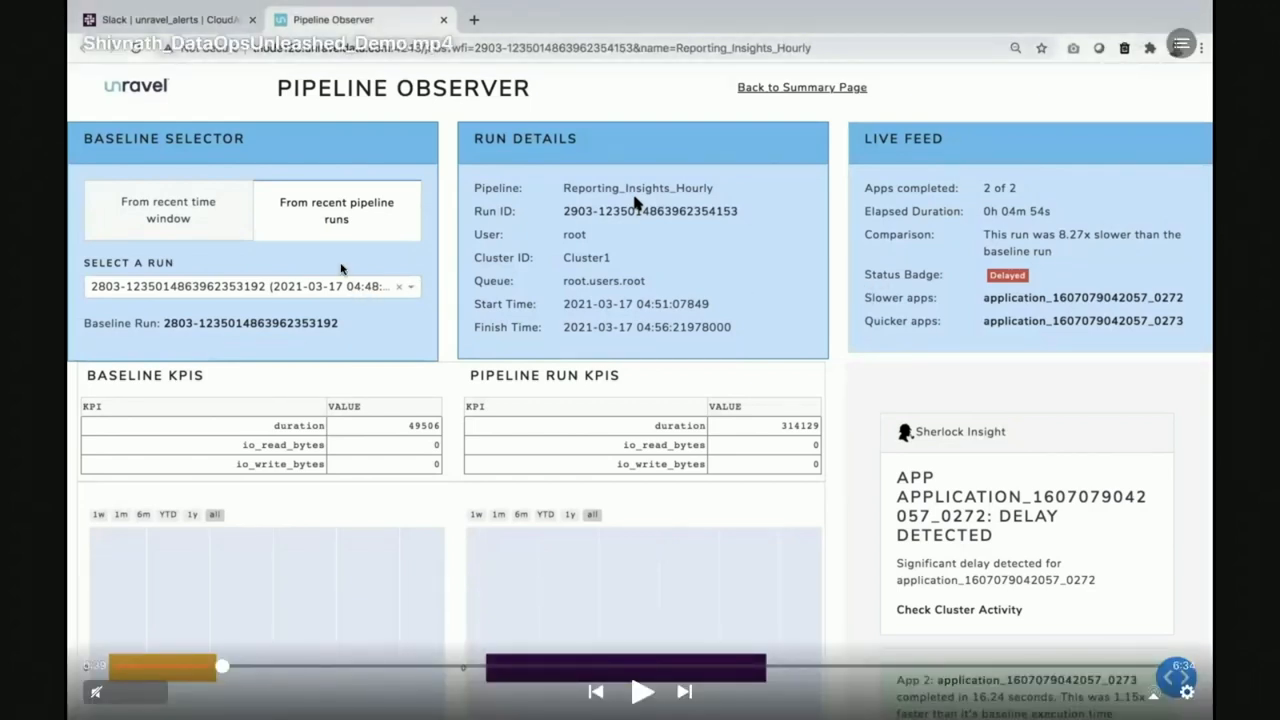
pyautogui.moveTo(356, 234)
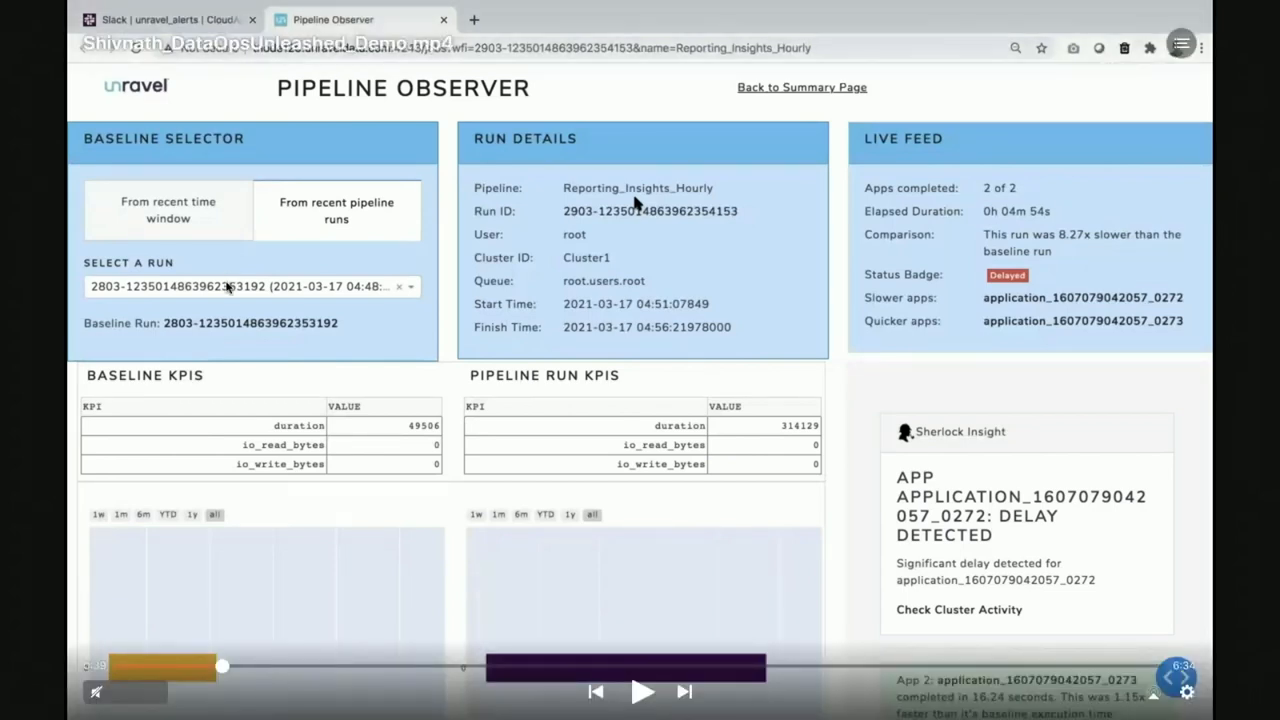
pyautogui.moveTo(272, 416)
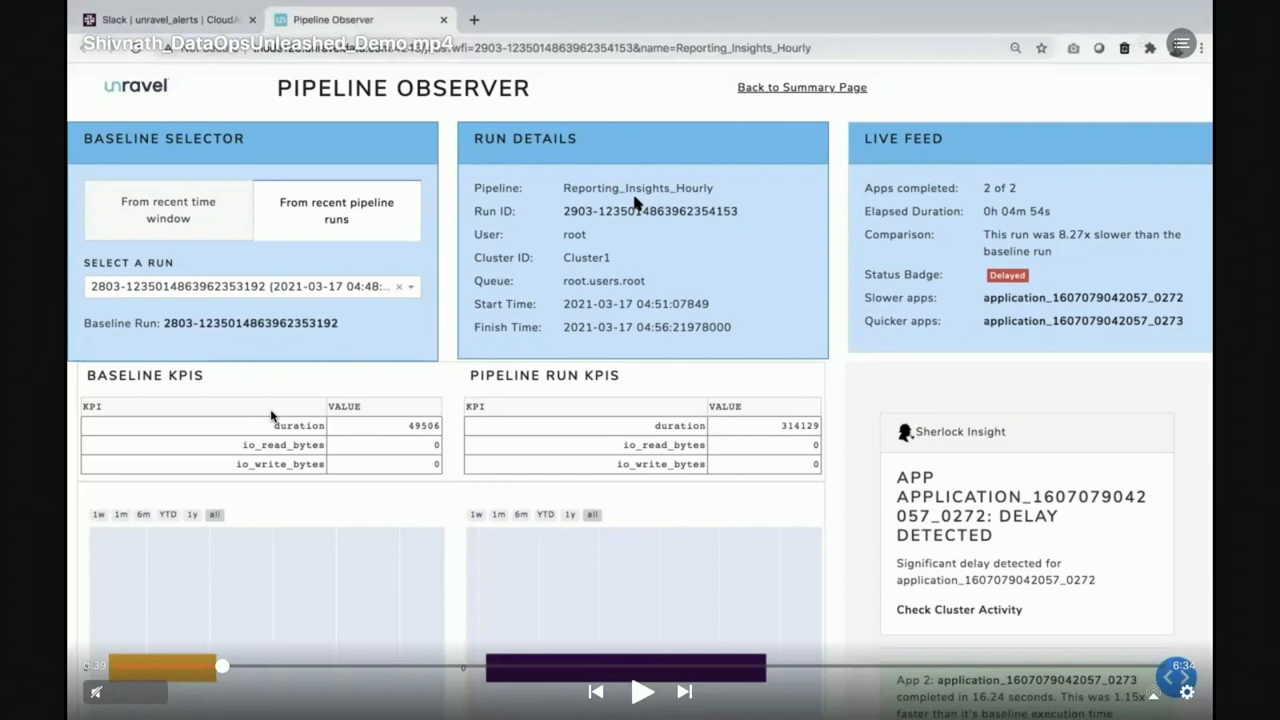
pyautogui.moveTo(300, 428)
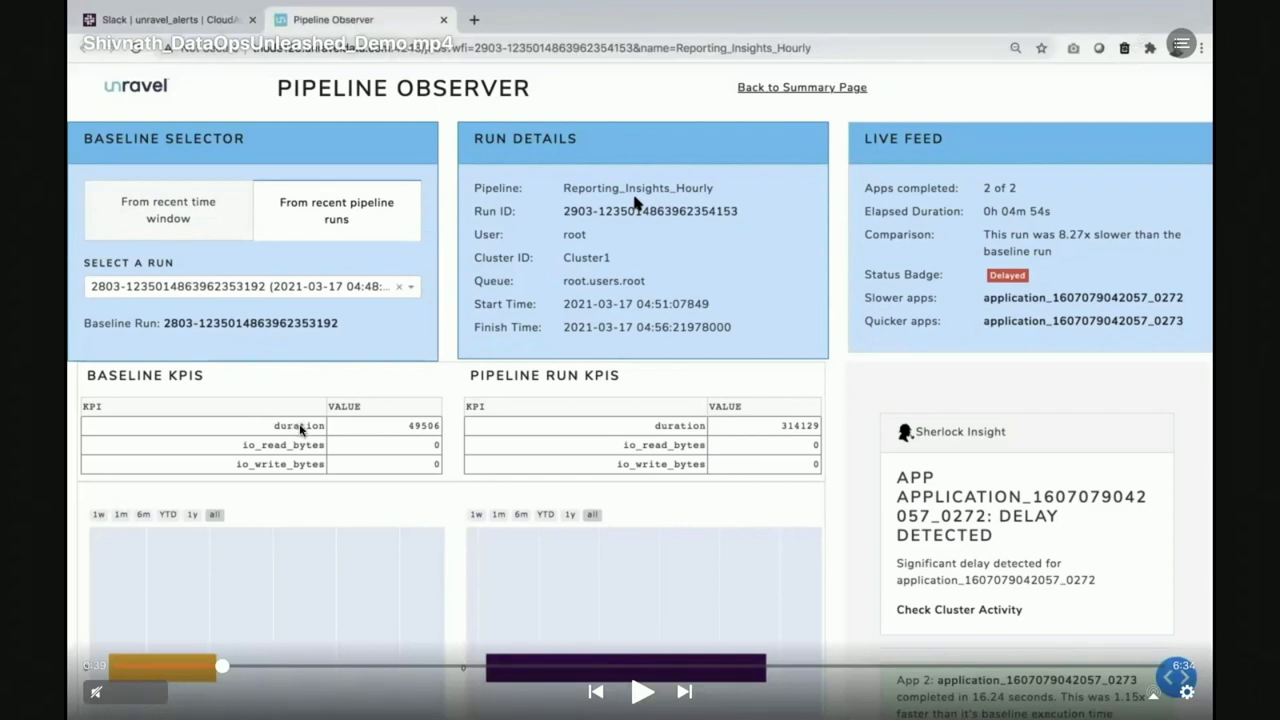
pyautogui.moveTo(416, 432)
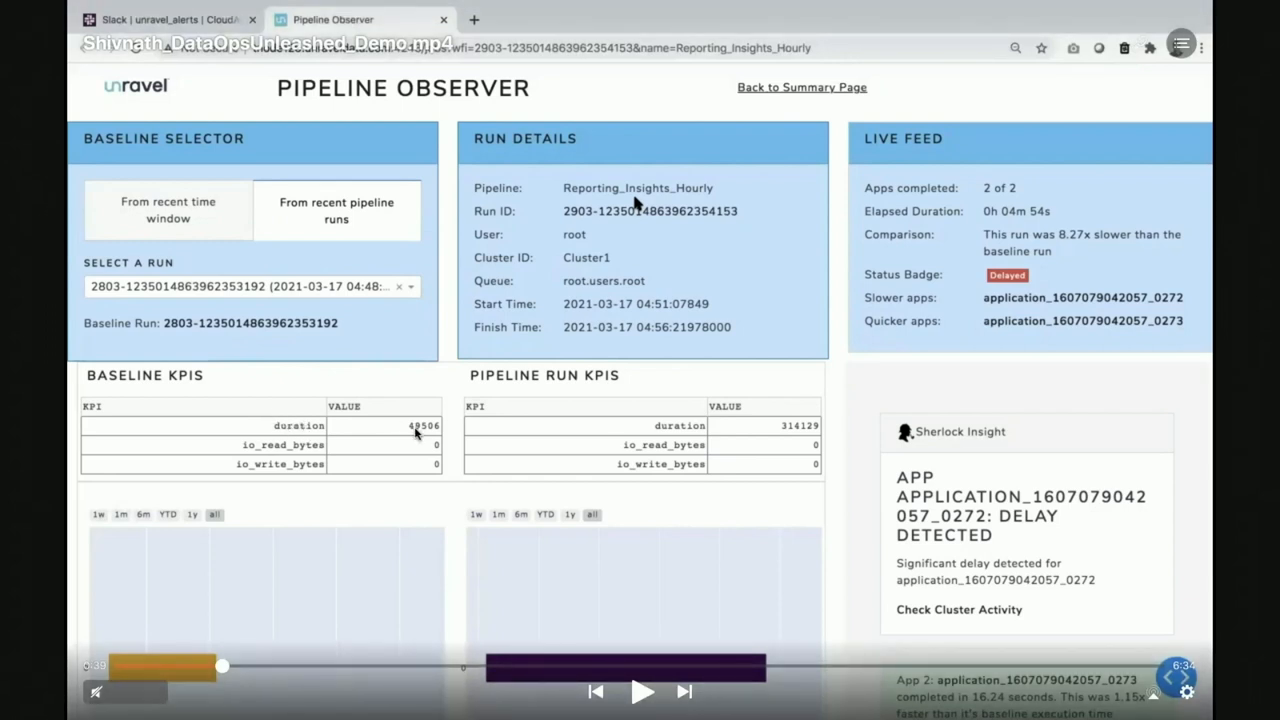
pyautogui.moveTo(426, 430)
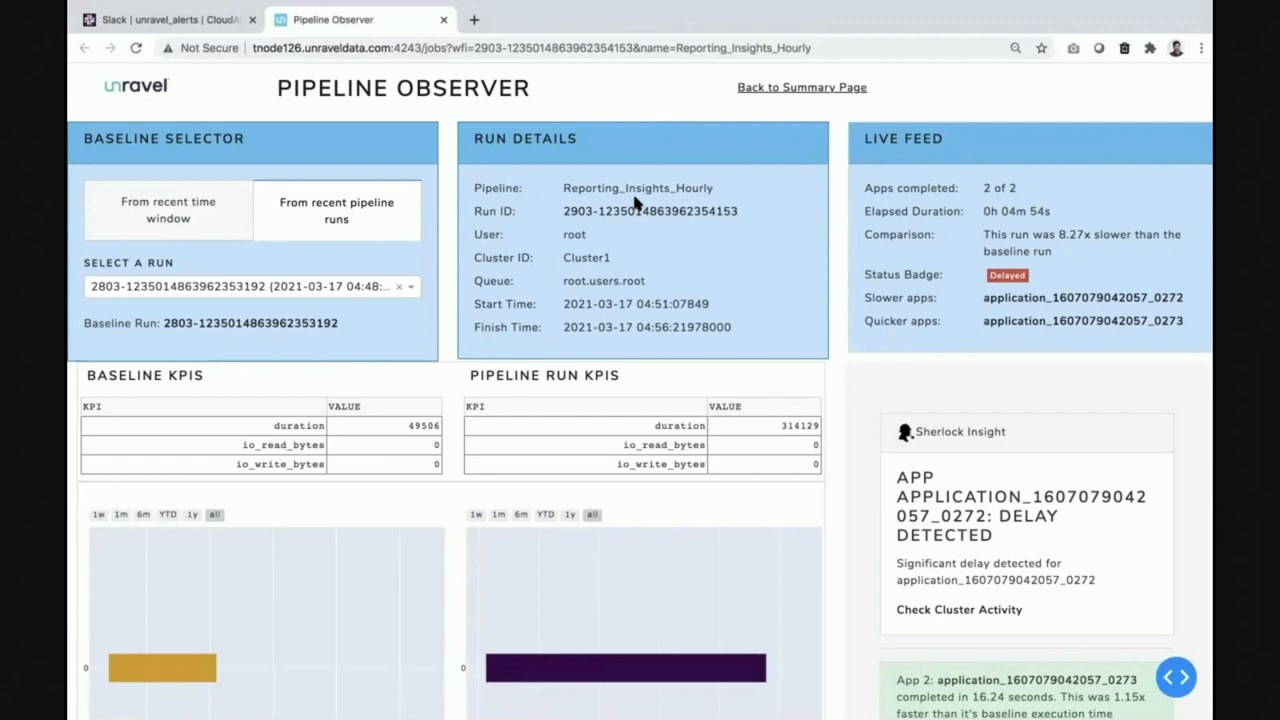
pyautogui.moveTo(962, 462)
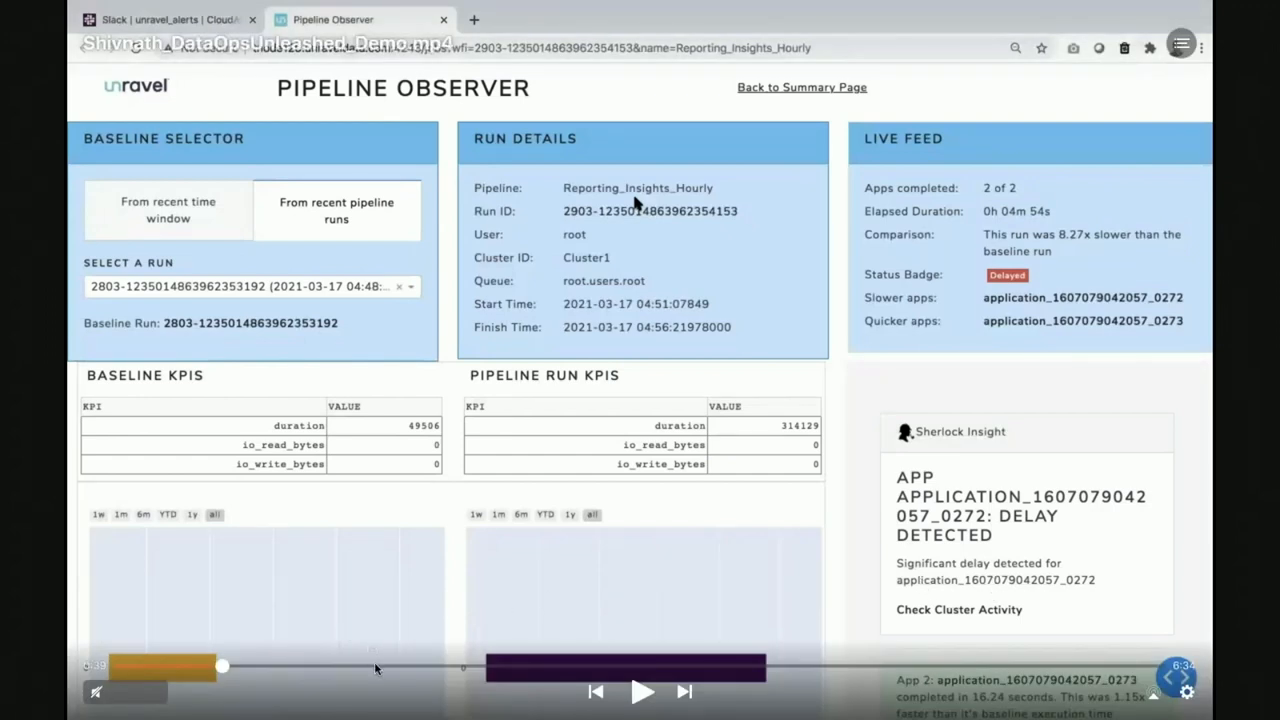
pyautogui.moveTo(460, 672)
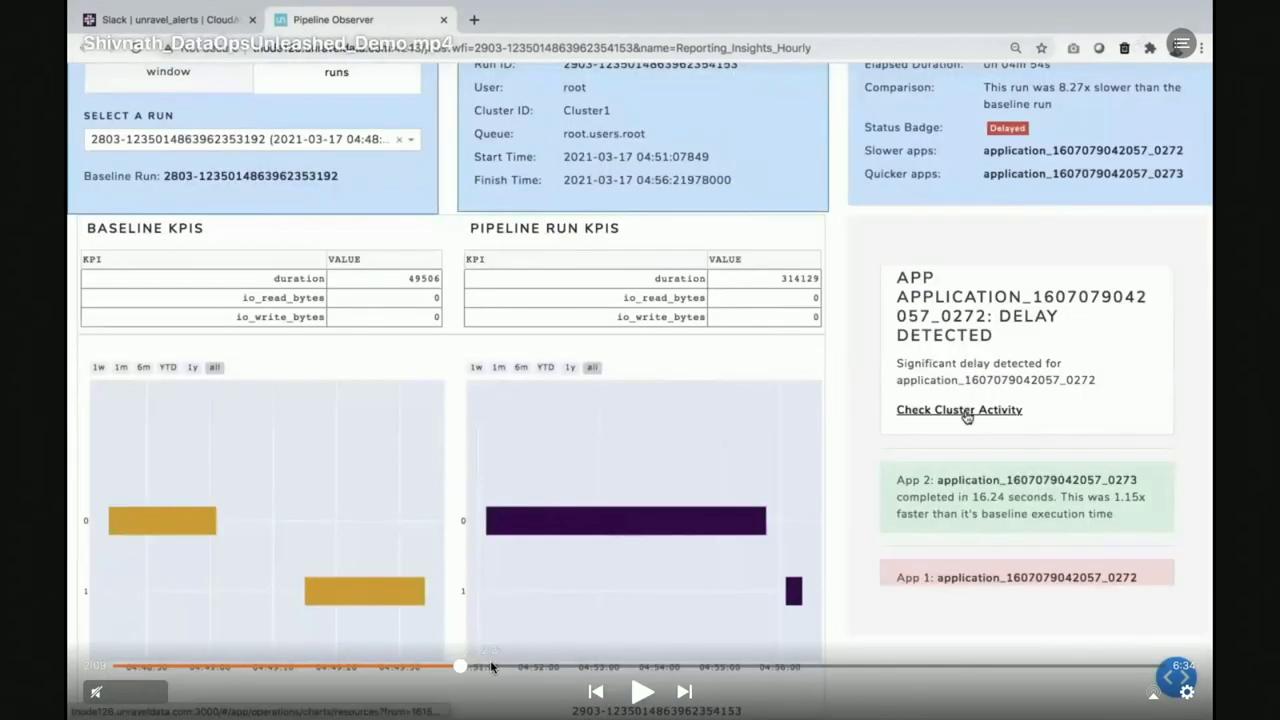
# Step: Show cluster VCore and memory usage from the Sherlock Insight's 'Check Cluster Activity'
pyautogui.click(958, 408)
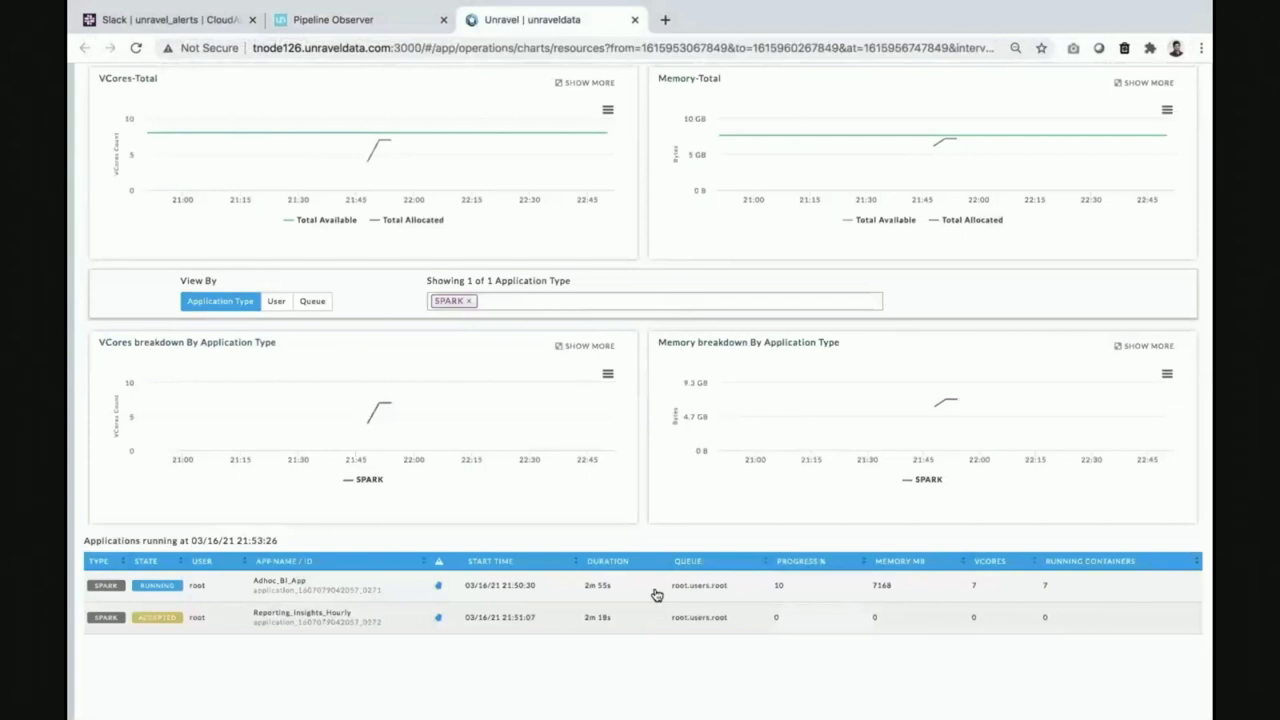
pyautogui.moveTo(992, 620)
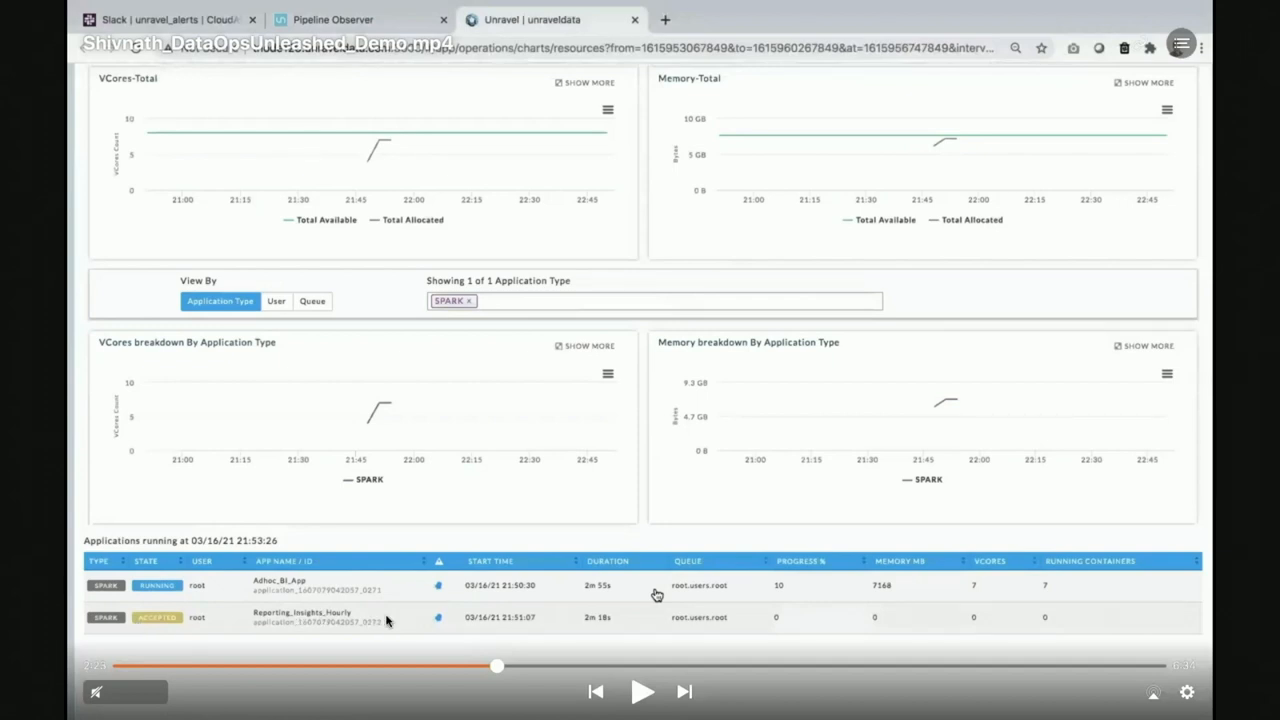
pyautogui.moveTo(366, 606)
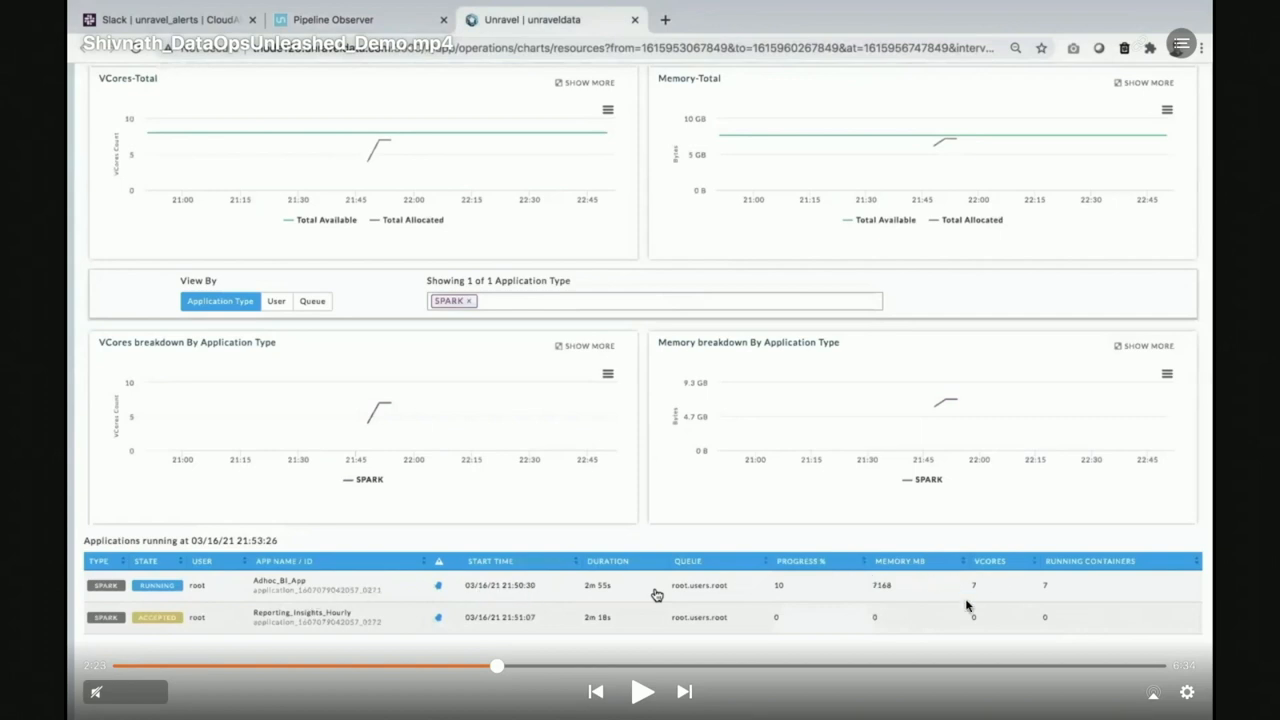
pyautogui.moveTo(944, 622)
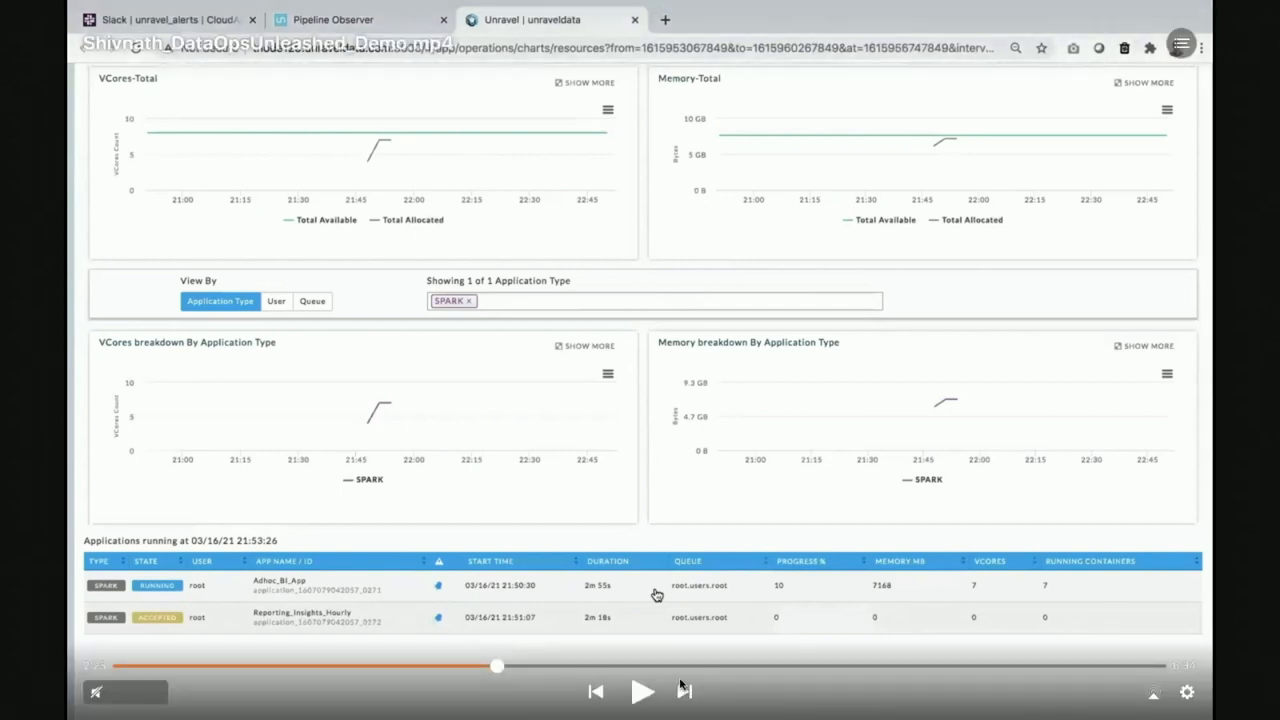
# Step: Return to Slack's #unravel_alerts channel with its three Data Pipeline Alert messages
pyautogui.click(160, 20)
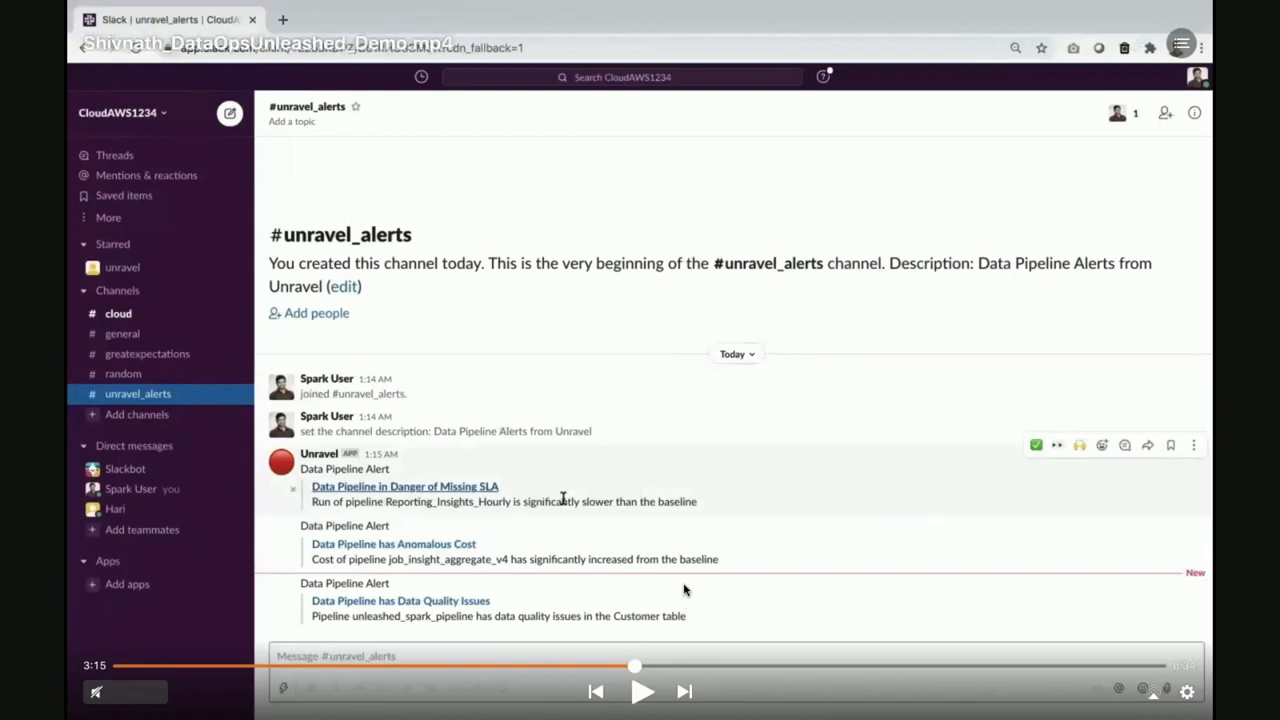
pyautogui.moveTo(550, 560)
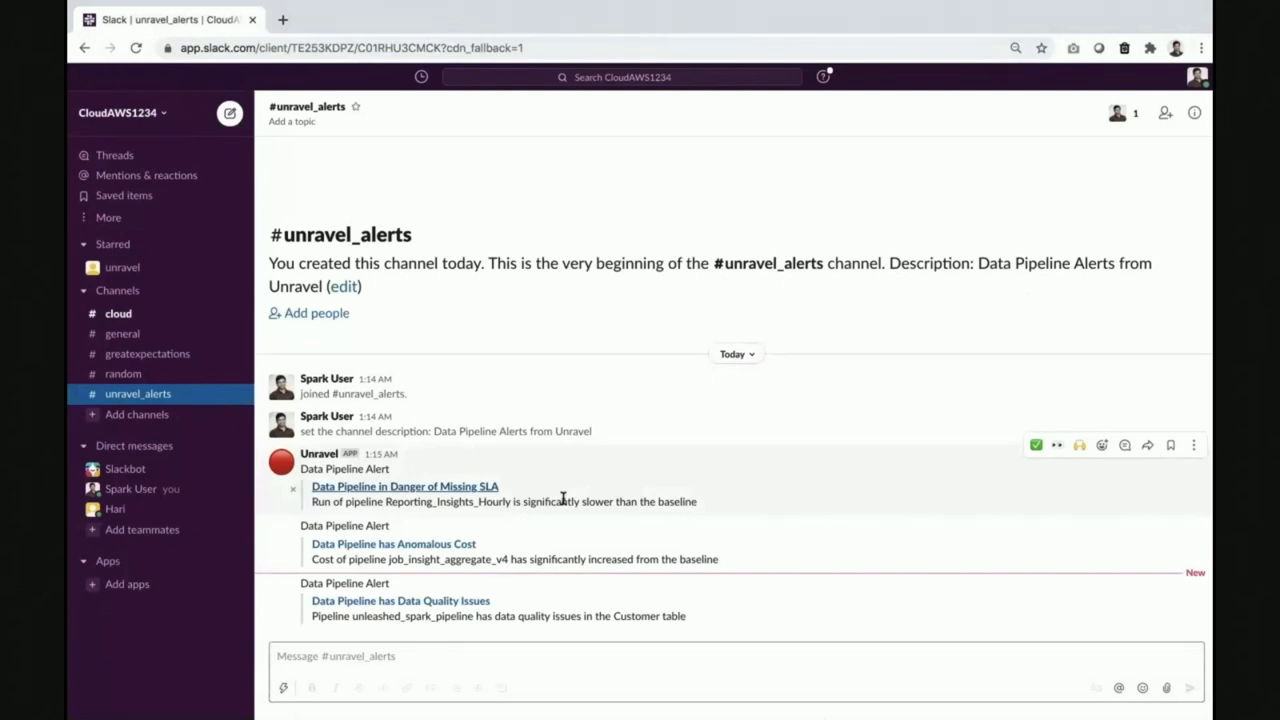
pyautogui.moveTo(768, 650)
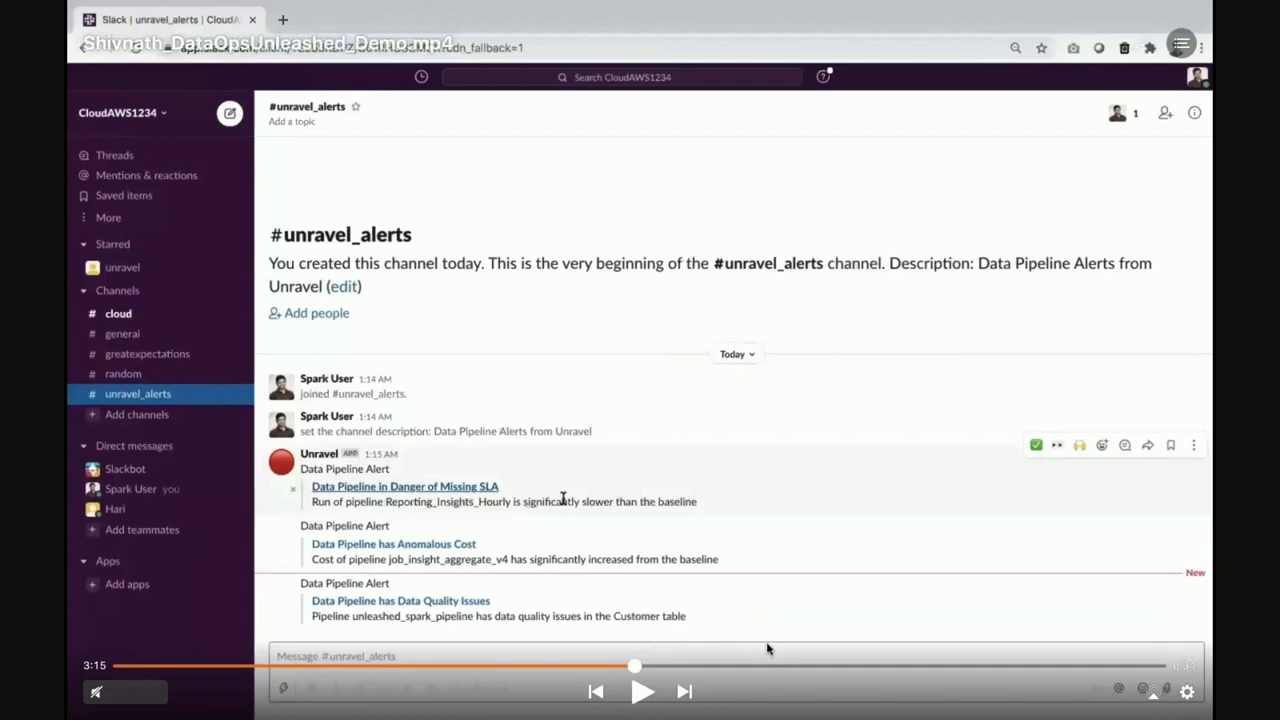
pyautogui.moveTo(716, 672)
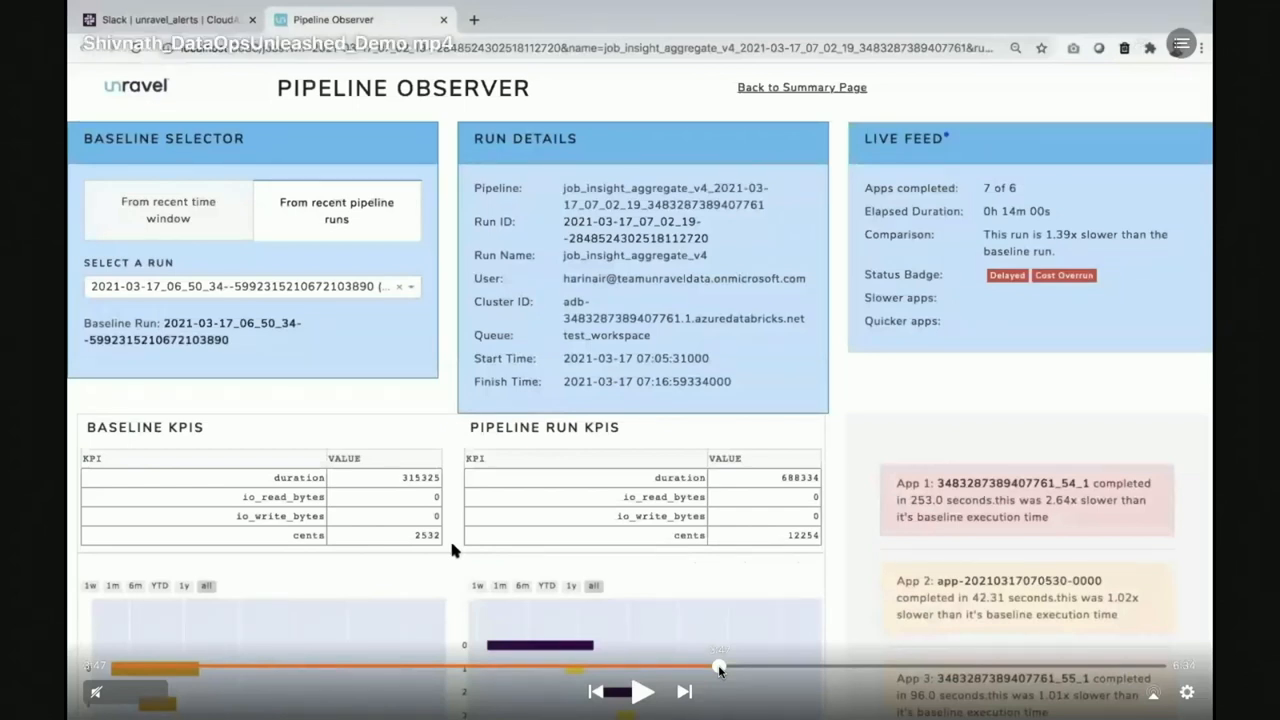
pyautogui.moveTo(1036, 360)
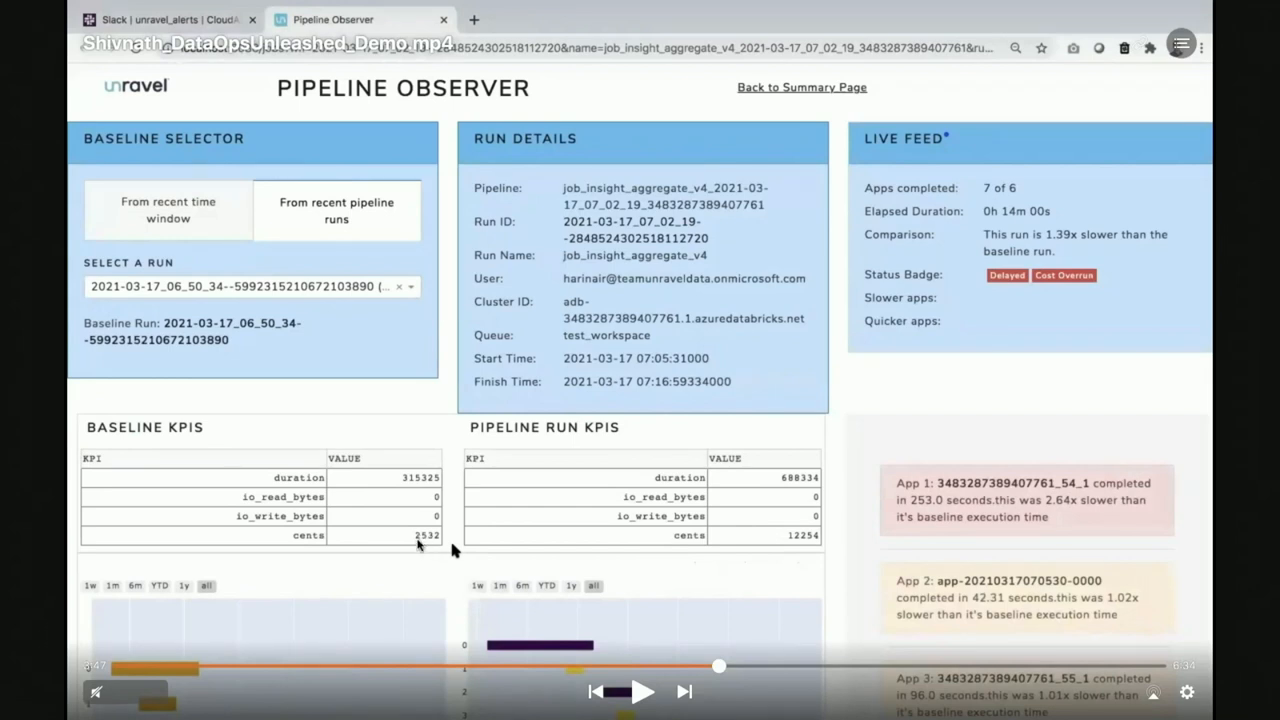
pyautogui.moveTo(780, 536)
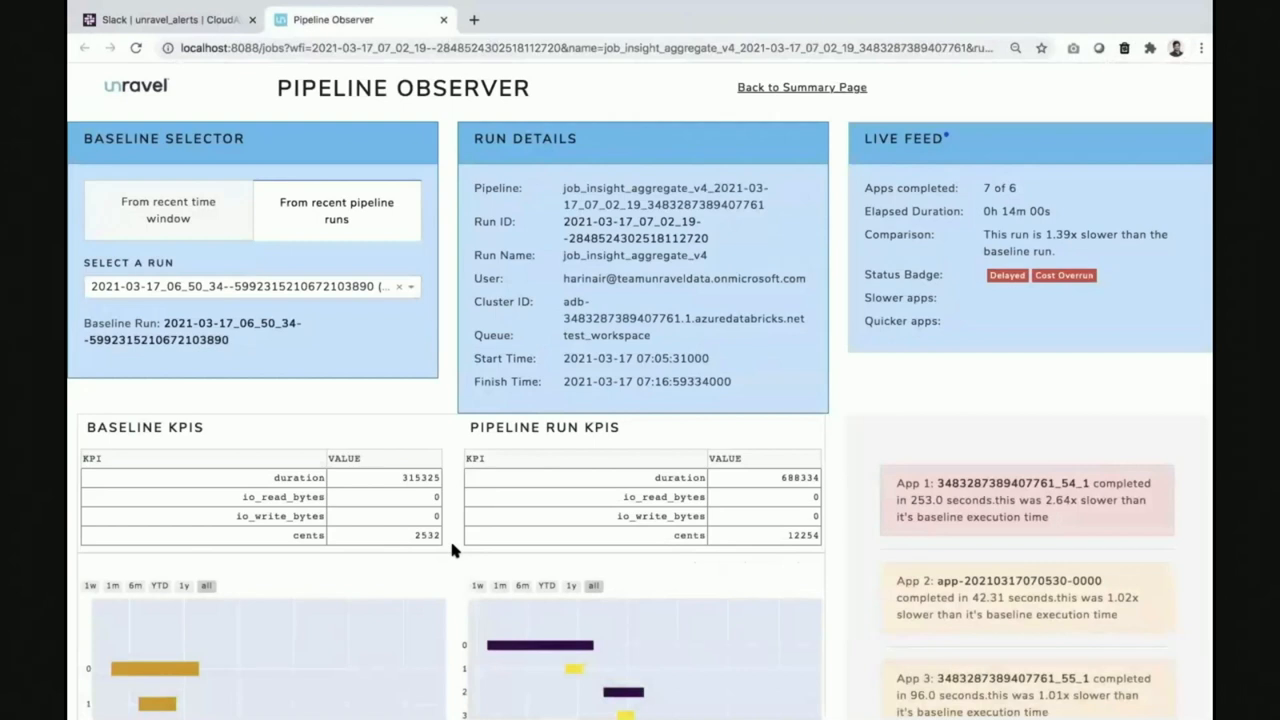
pyautogui.moveTo(964, 528)
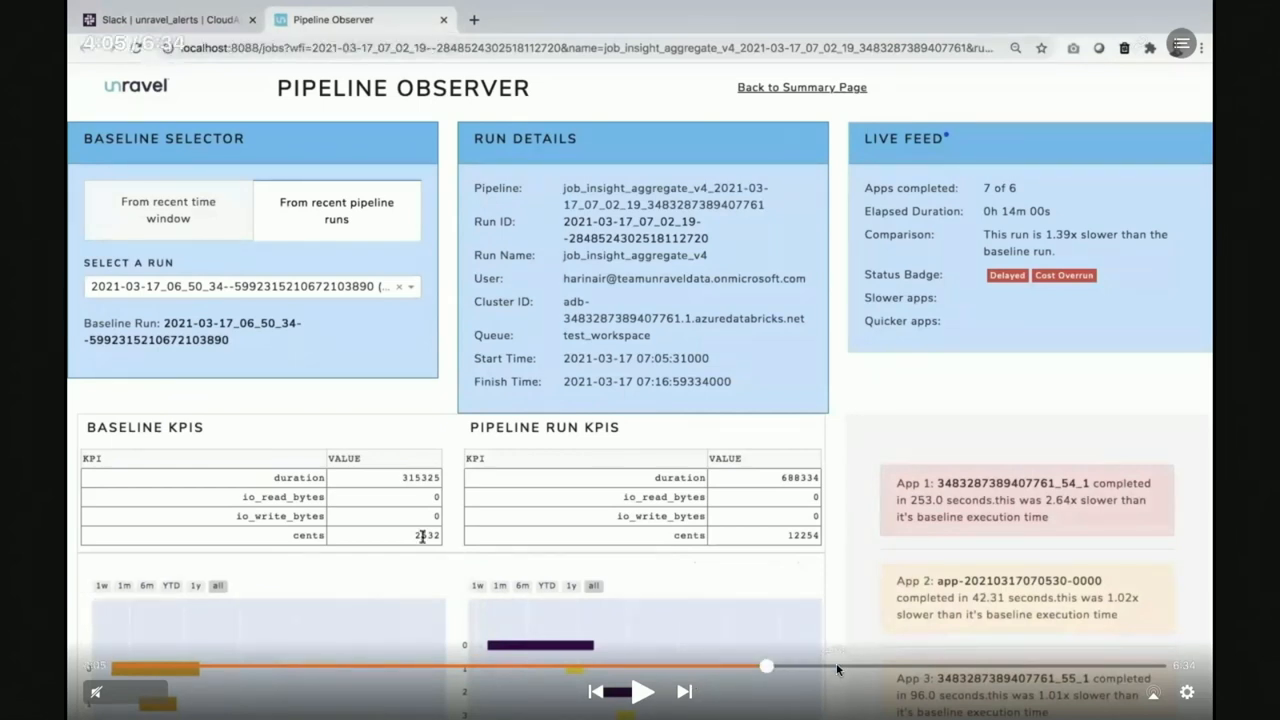
# Step: Review the run timelines and data quality alert, then switch to the PowerPoint slide
pyautogui.scroll(-3)
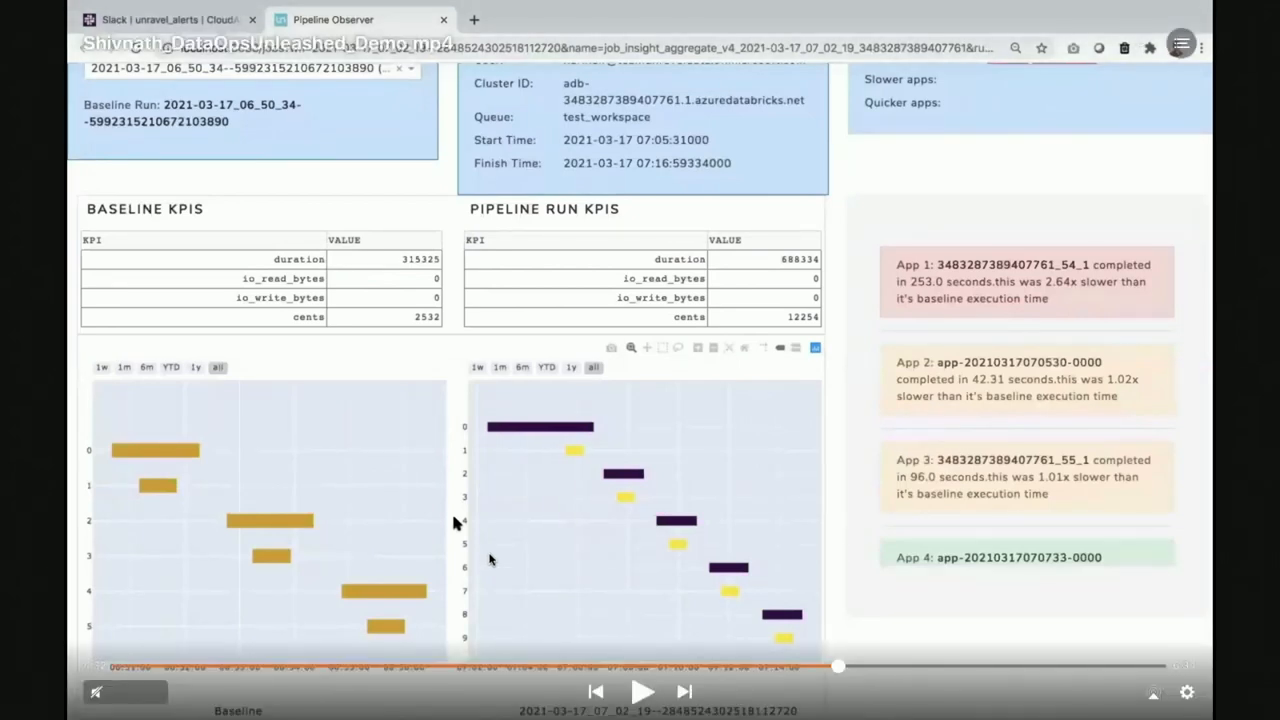
pyautogui.moveTo(780, 576)
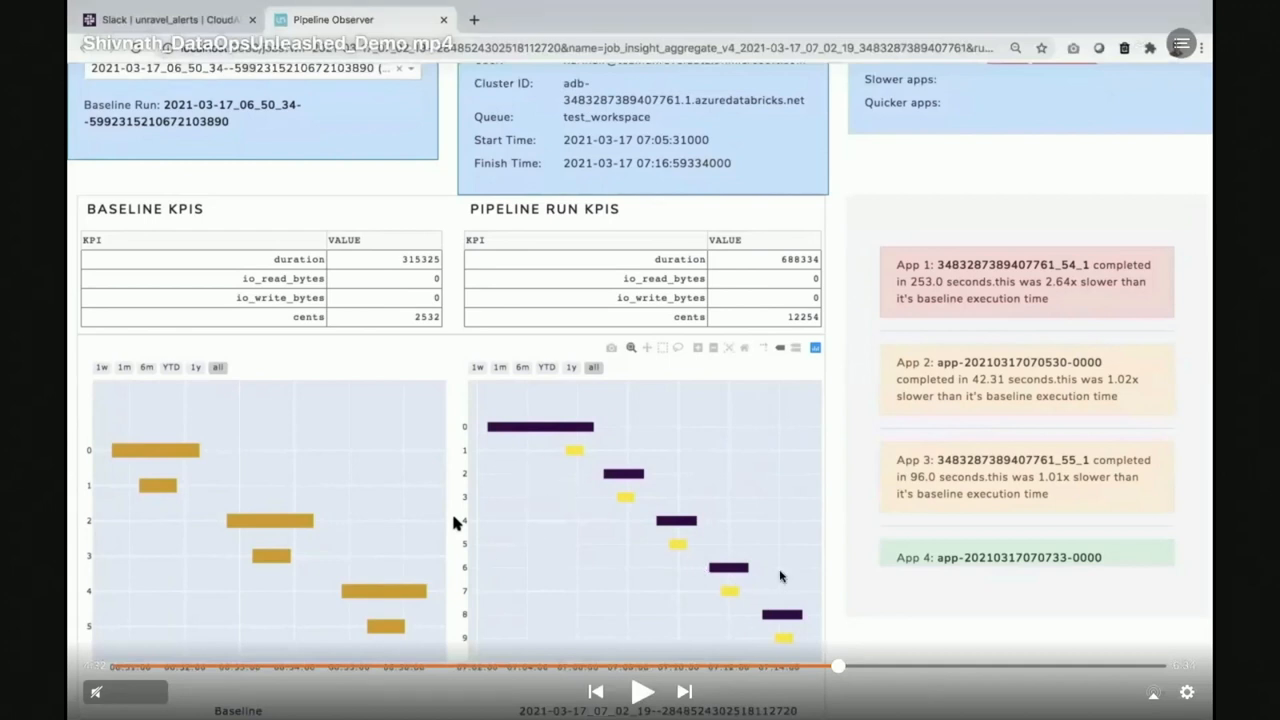
pyautogui.moveTo(770, 630)
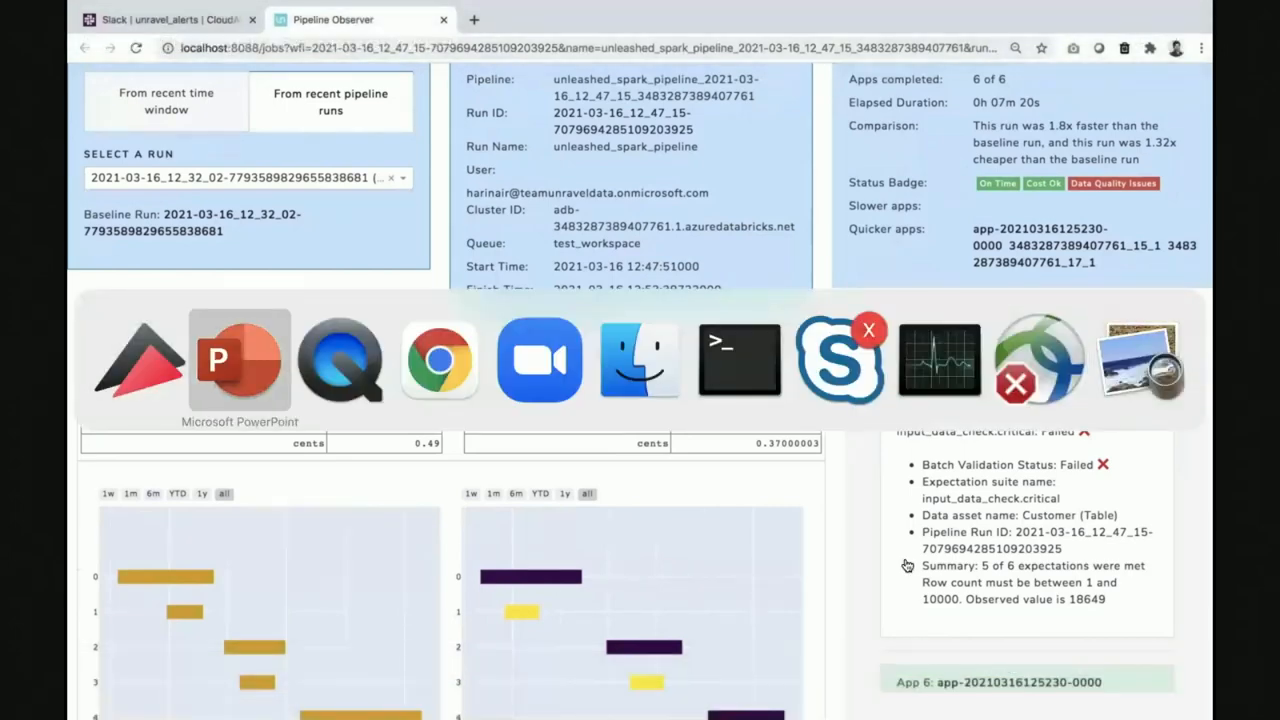
pyautogui.click(240, 360)
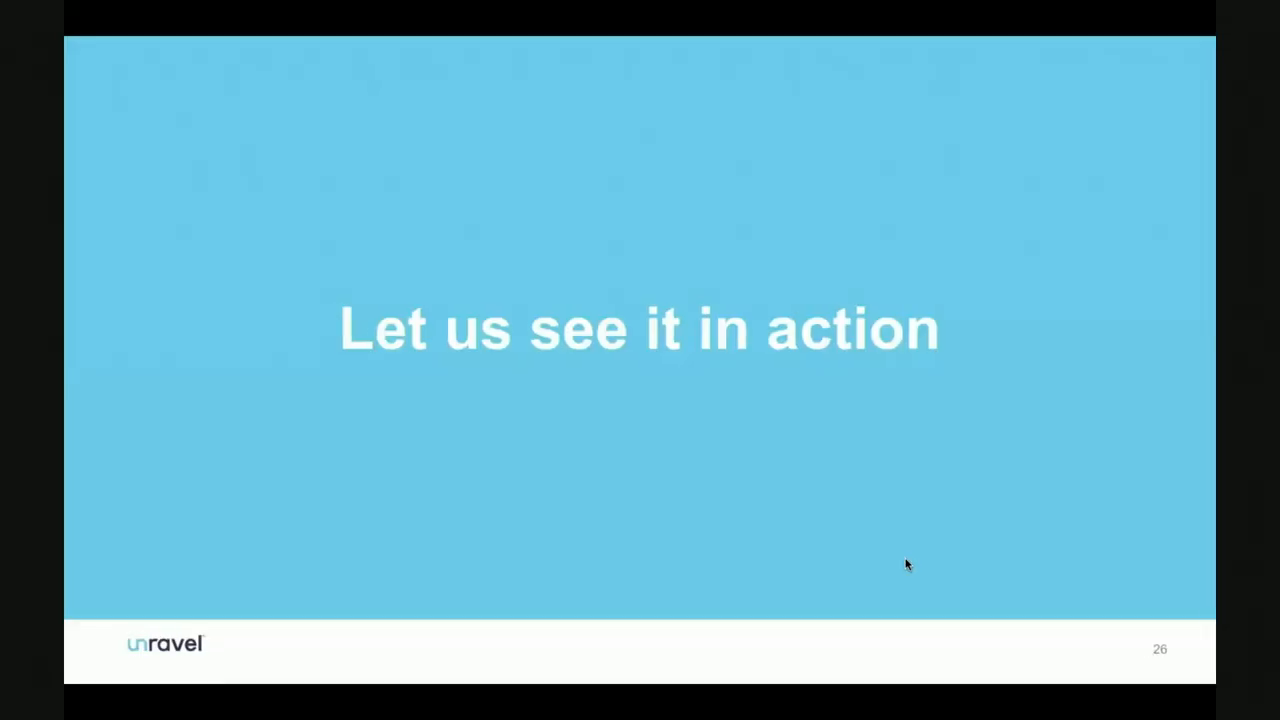